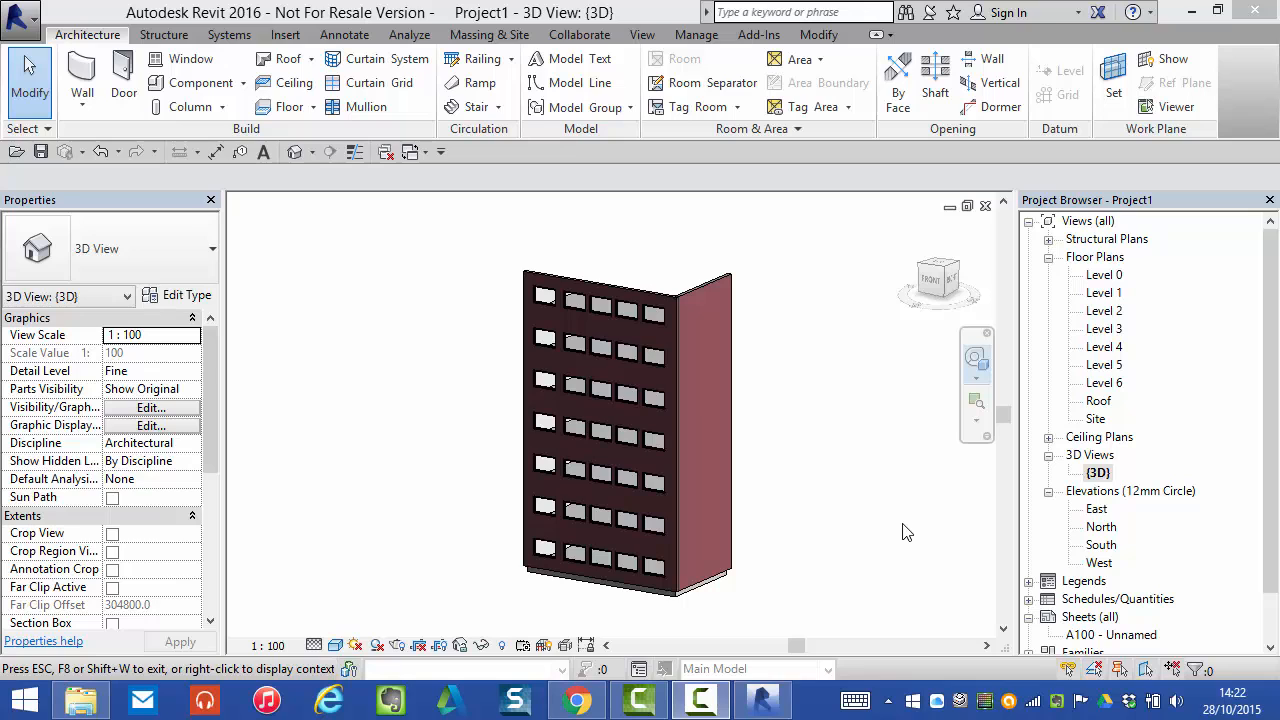
pyautogui.moveTo(963, 363)
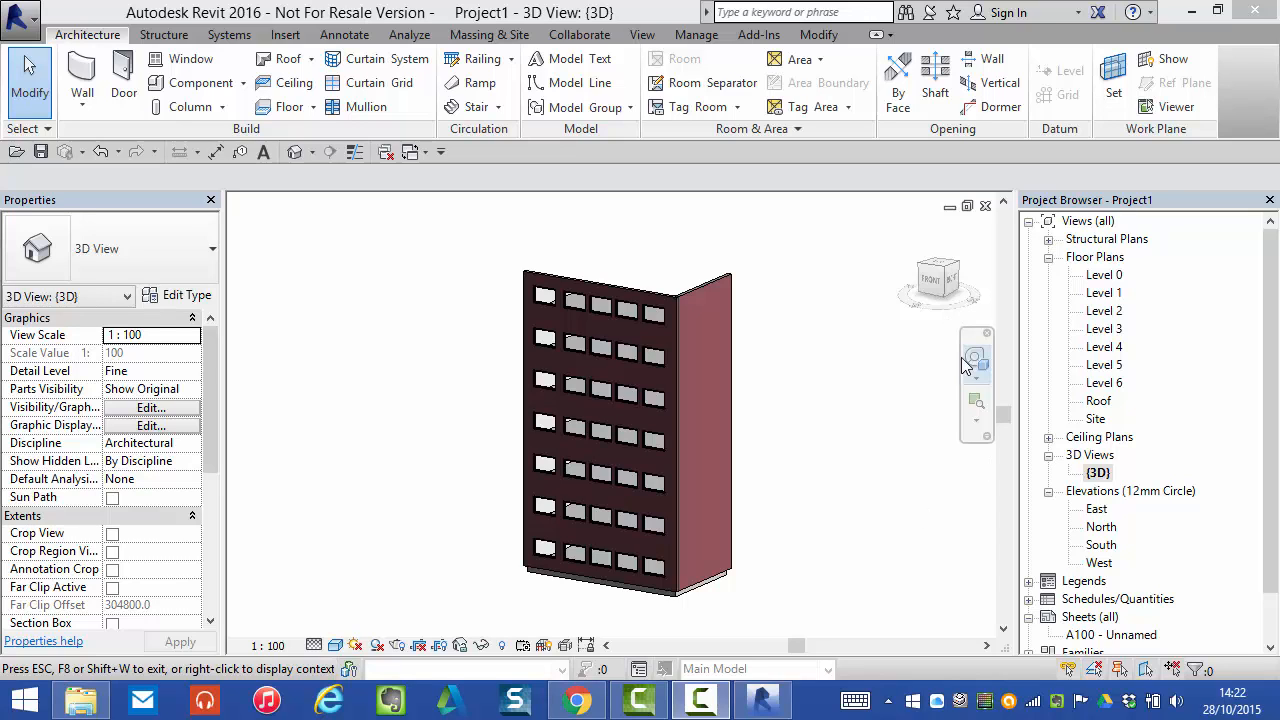
# Step: Orbit the 3D view to reveal the stacked floor slabs behind the two windowed walls
pyautogui.click(975, 357)
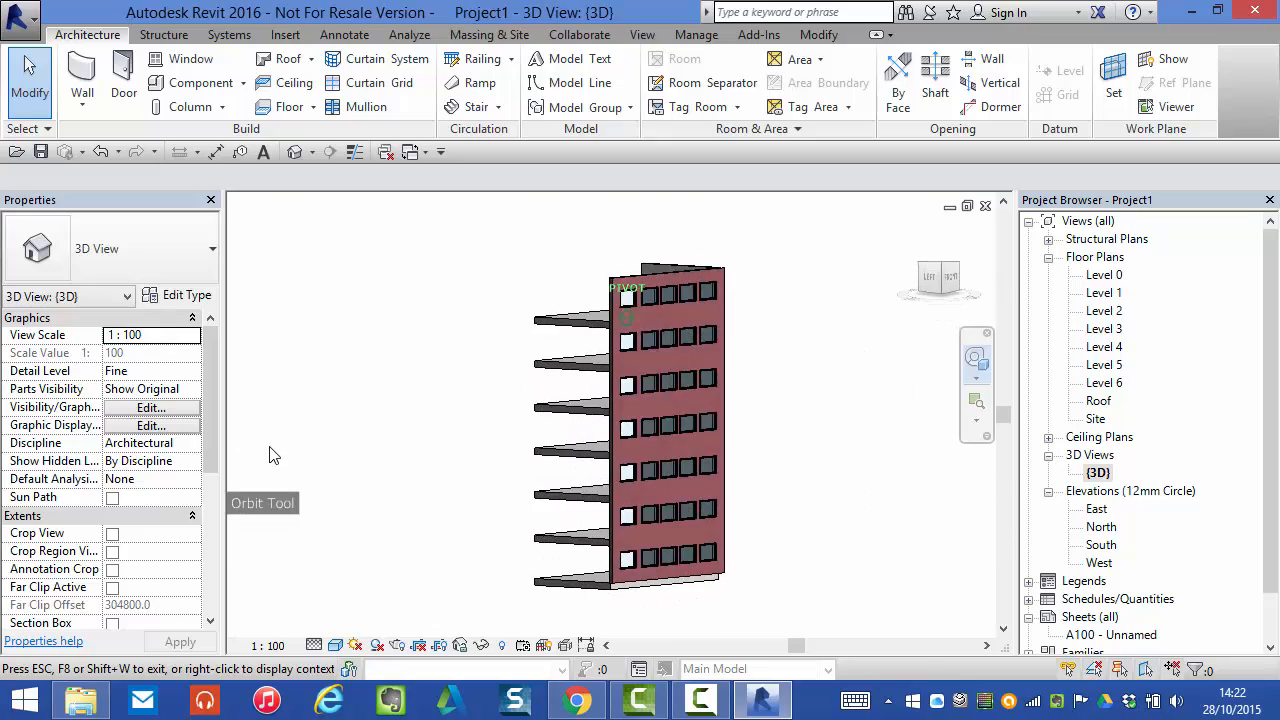
pyautogui.moveTo(275, 455); pyautogui.dragTo(480, 490)
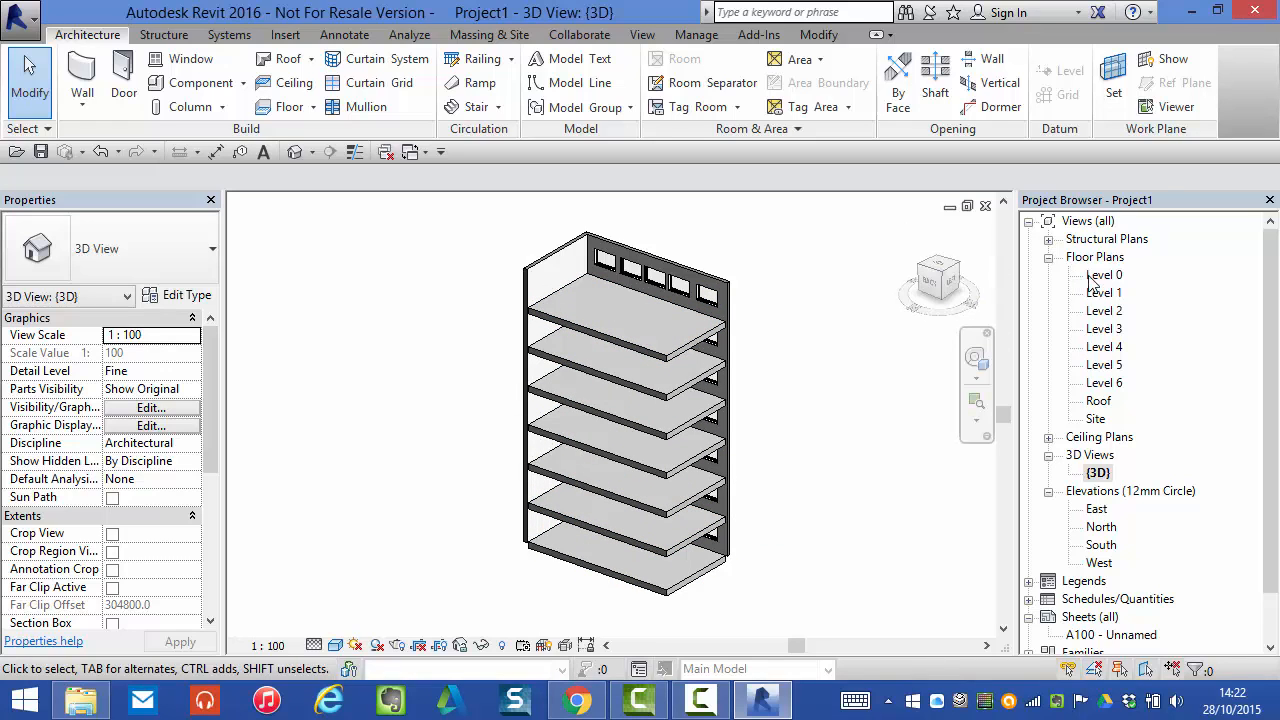
# Step: Open the Level 0 floor plan from the Project Browser
pyautogui.doubleClick(1104, 274)
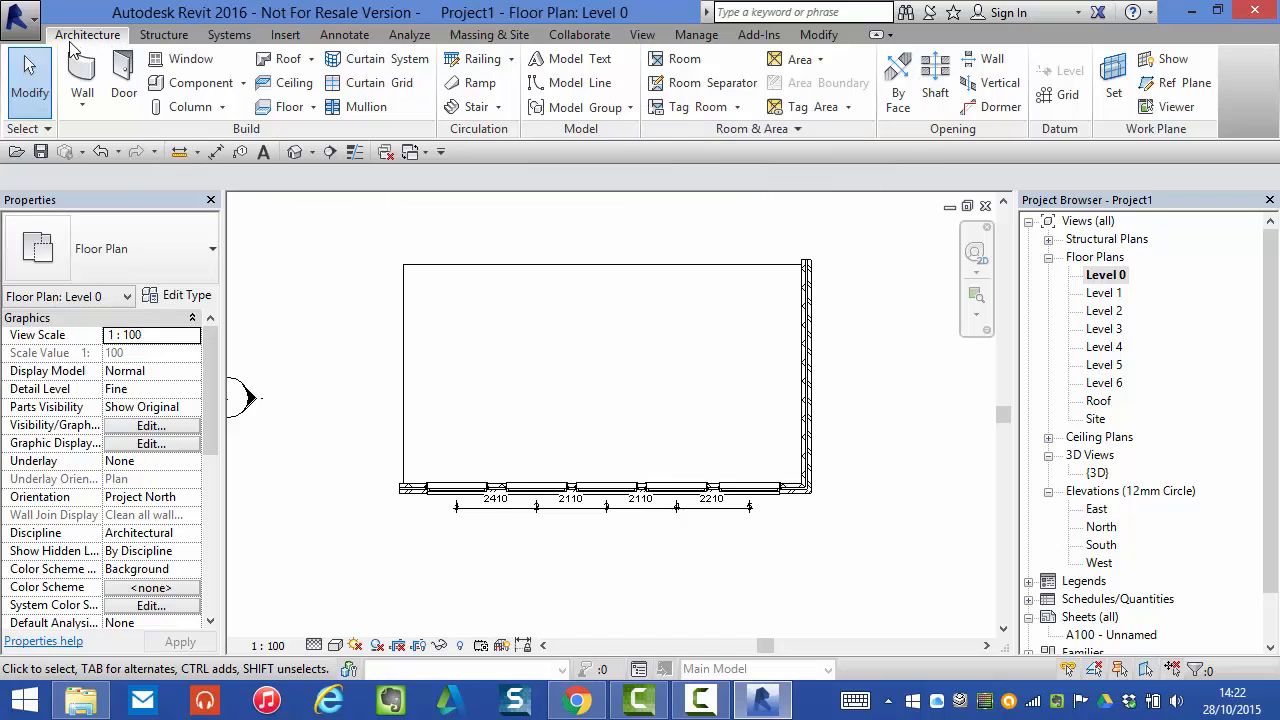
pyautogui.moveTo(790, 128)
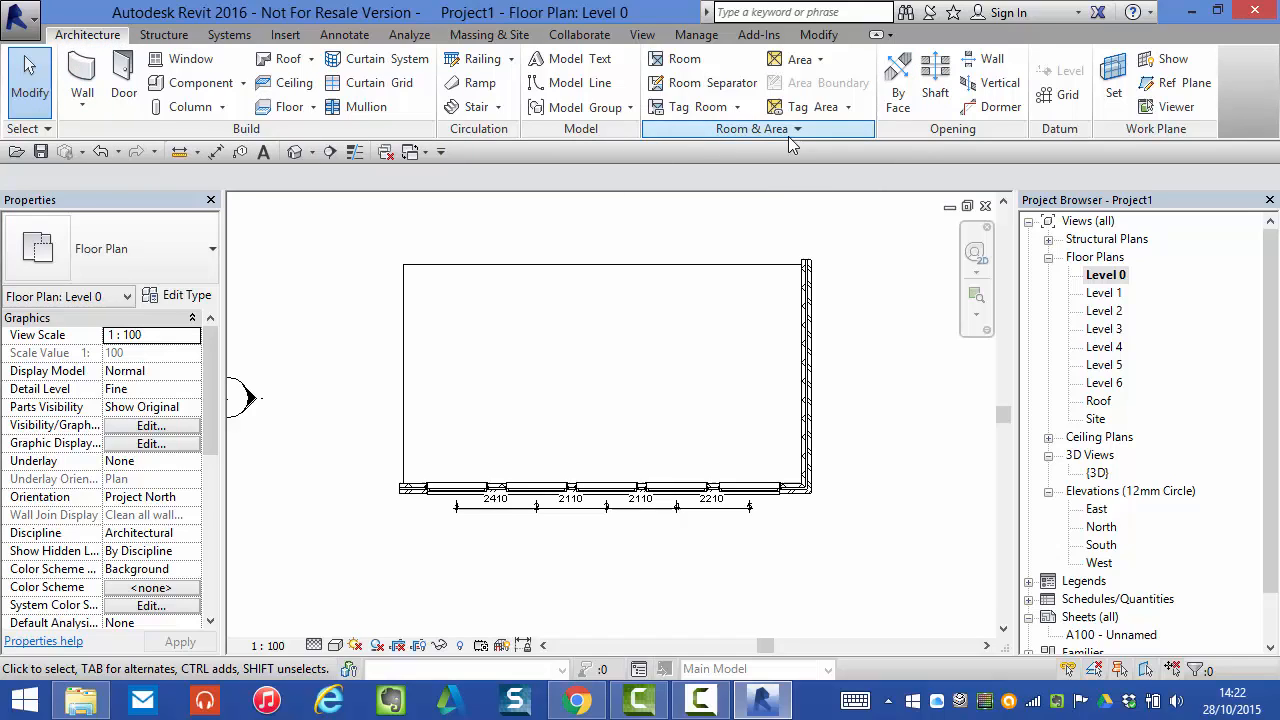
pyautogui.moveTo(935, 80)
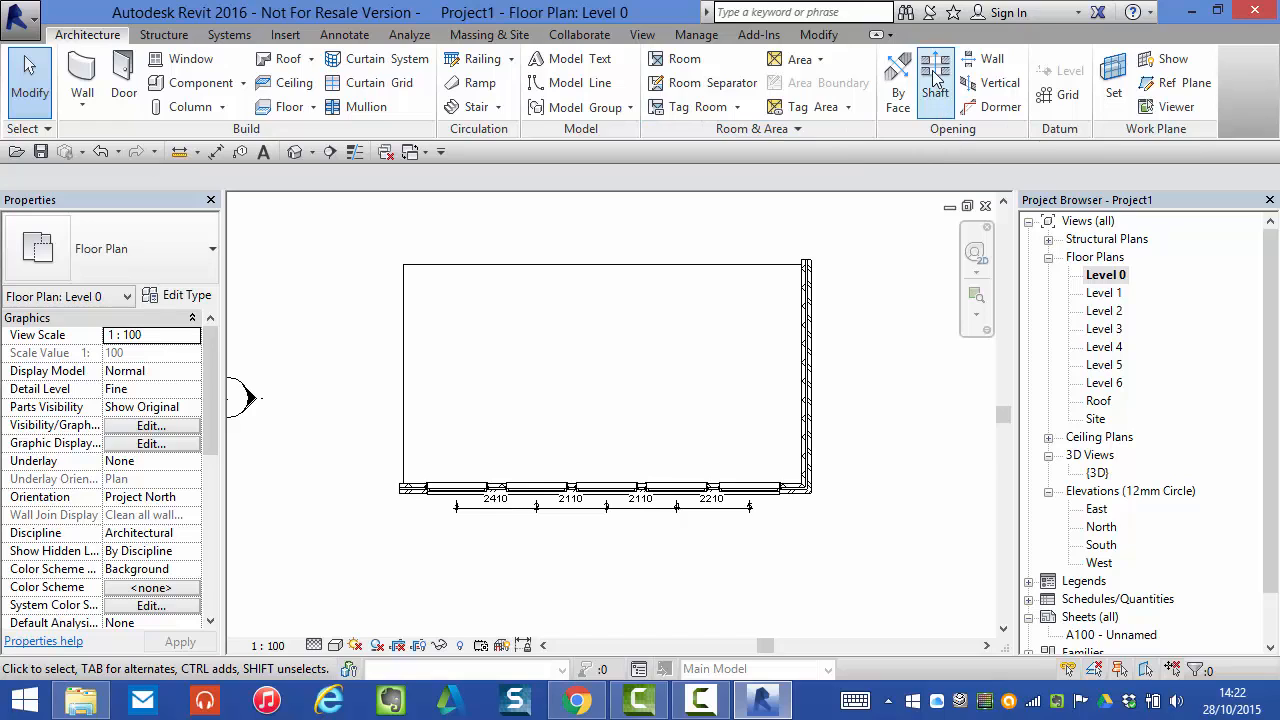
# Step: Start a Shaft opening and begin sketching its boundary on the Level 0 plan
pyautogui.click(935, 80)
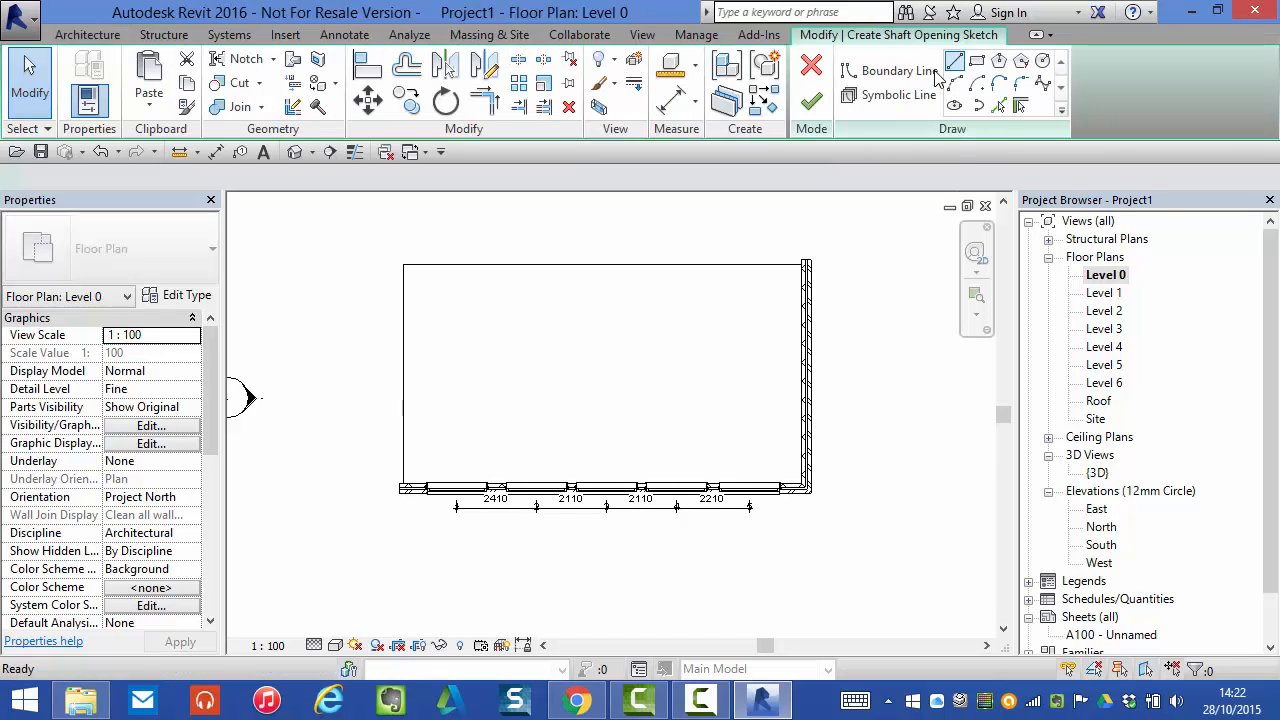
pyautogui.click(898, 71)
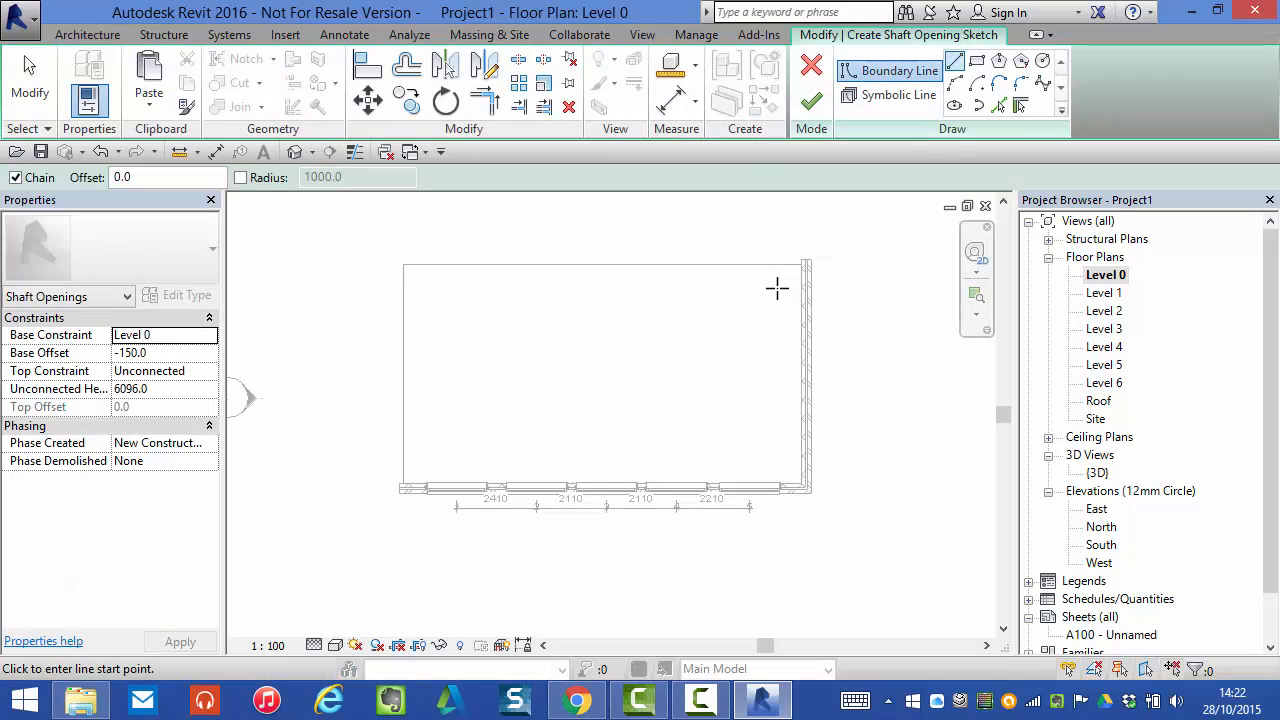
pyautogui.moveTo(806, 232)
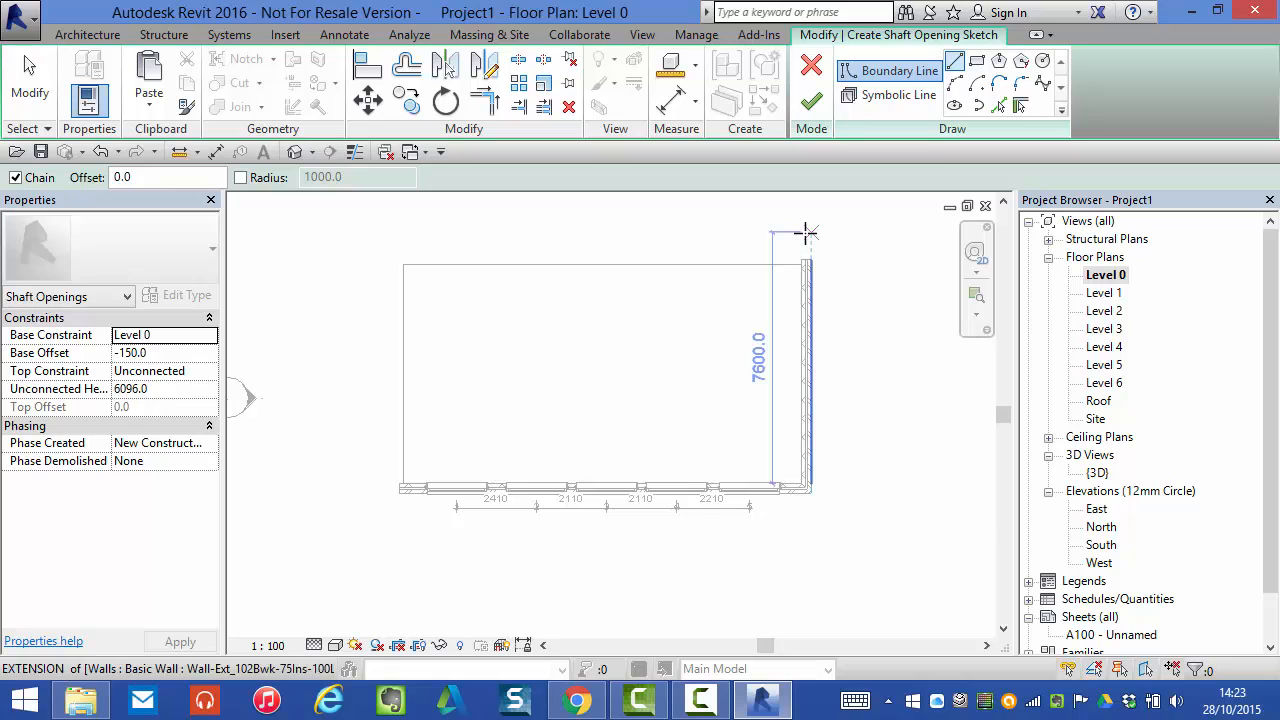
pyautogui.moveTo(811, 101)
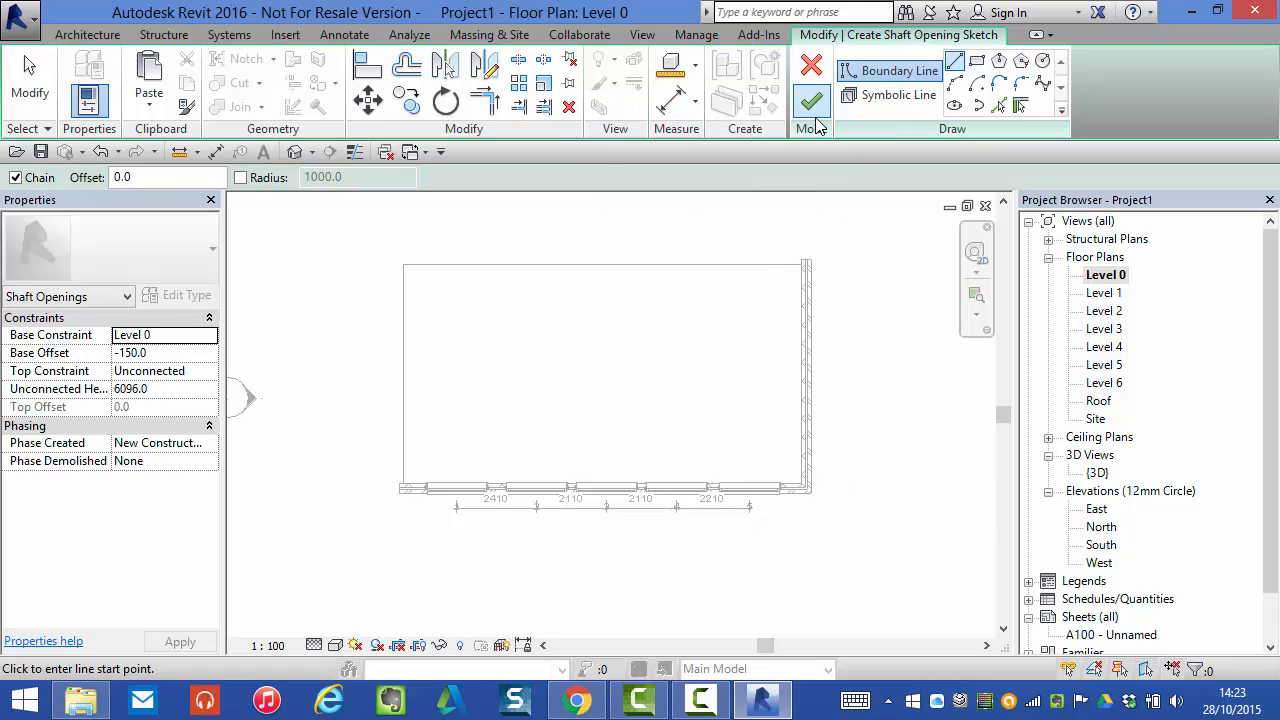
pyautogui.moveTo(910, 71)
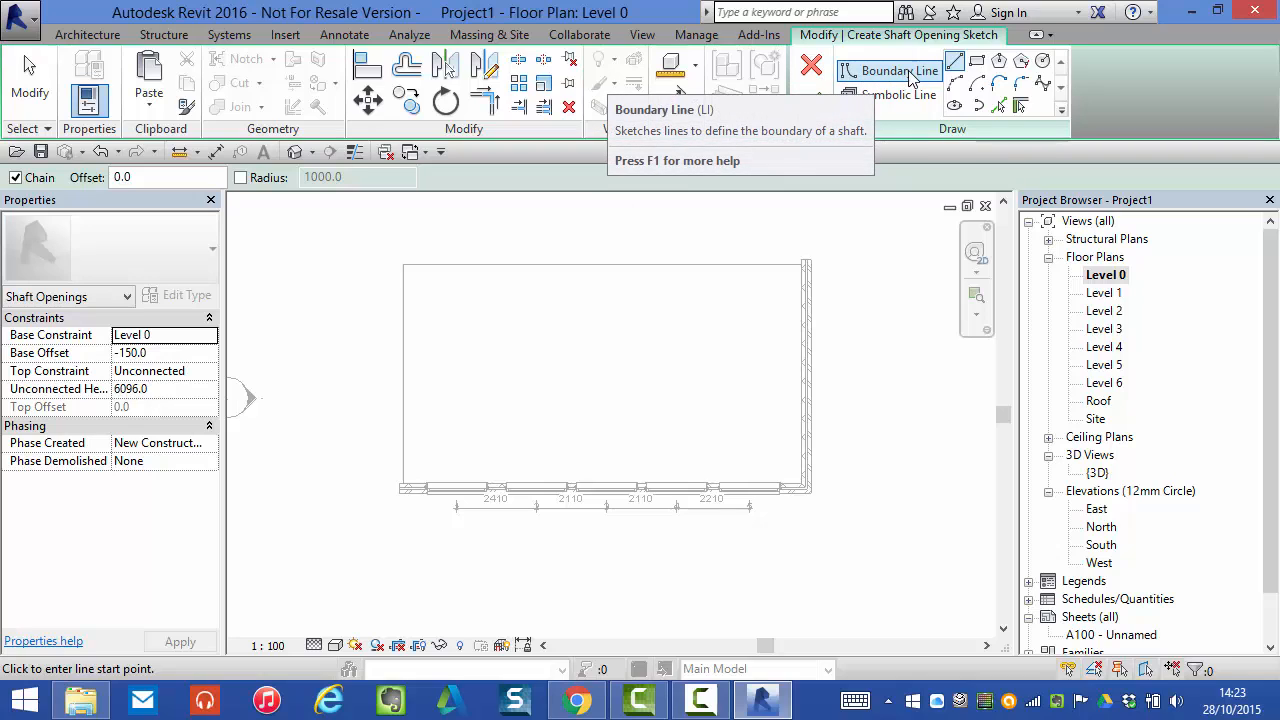
pyautogui.moveTo(898, 94)
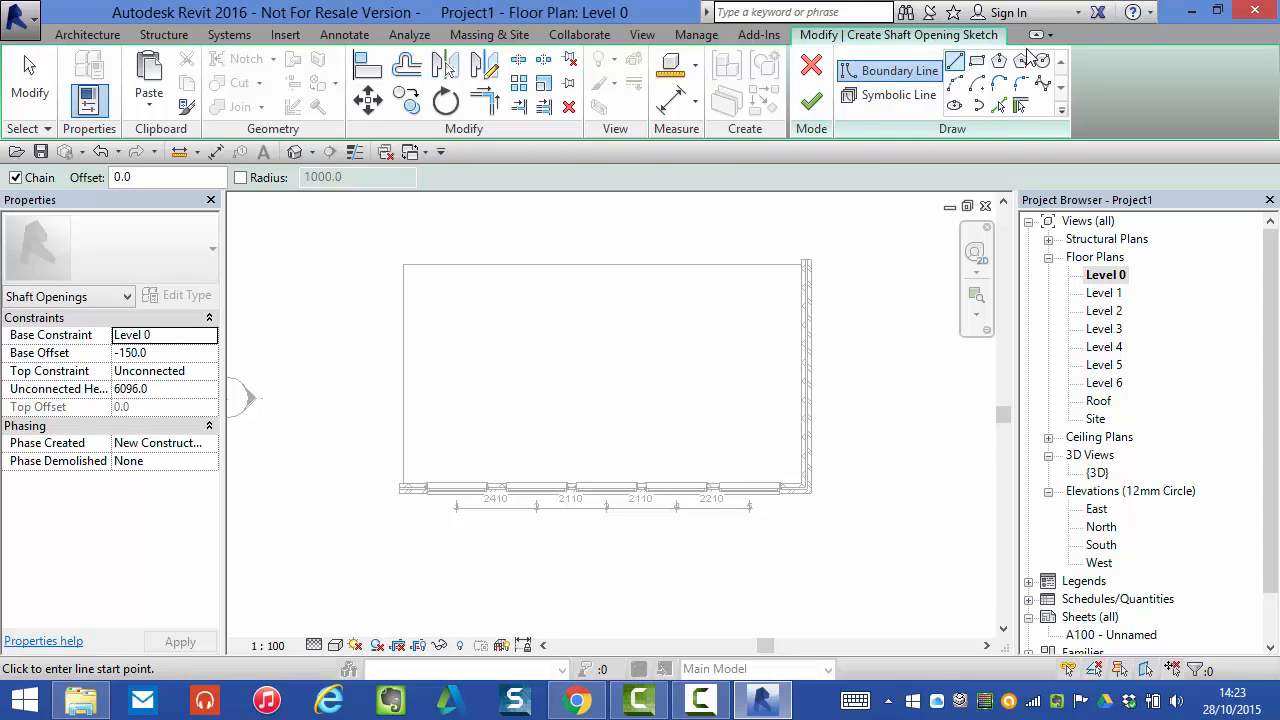
pyautogui.moveTo(712, 285)
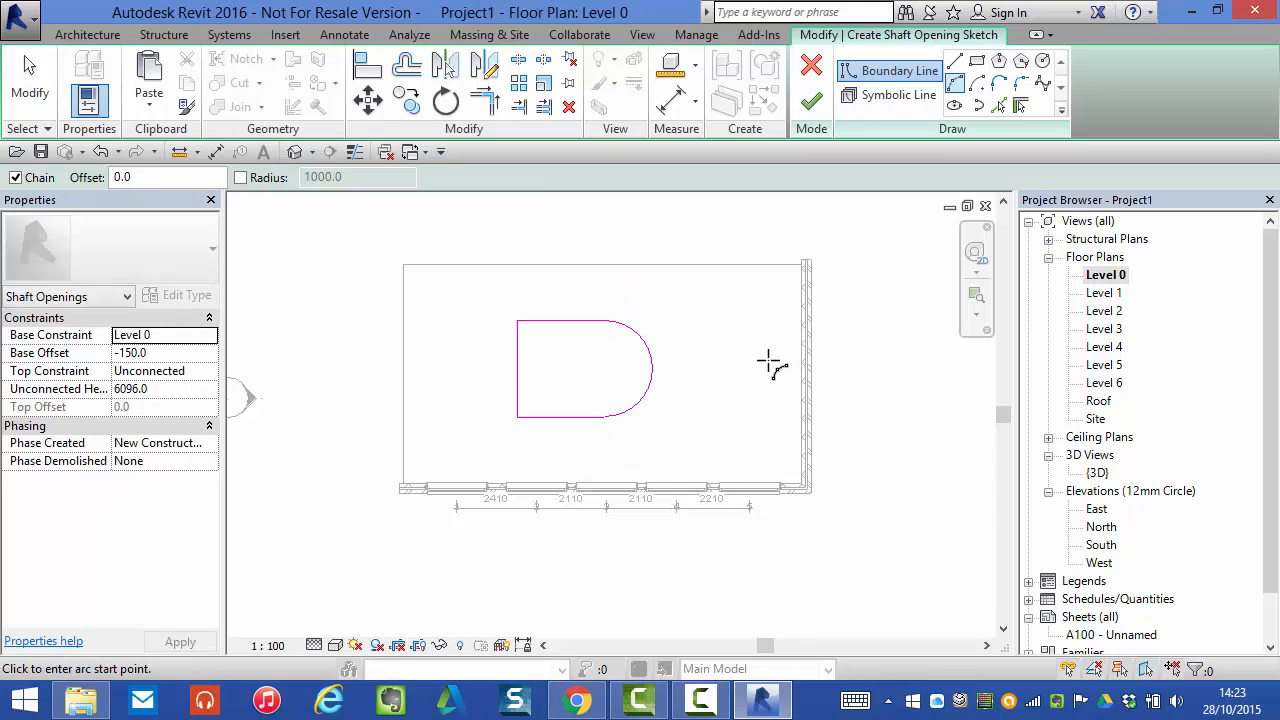
pyautogui.moveTo(670, 360)
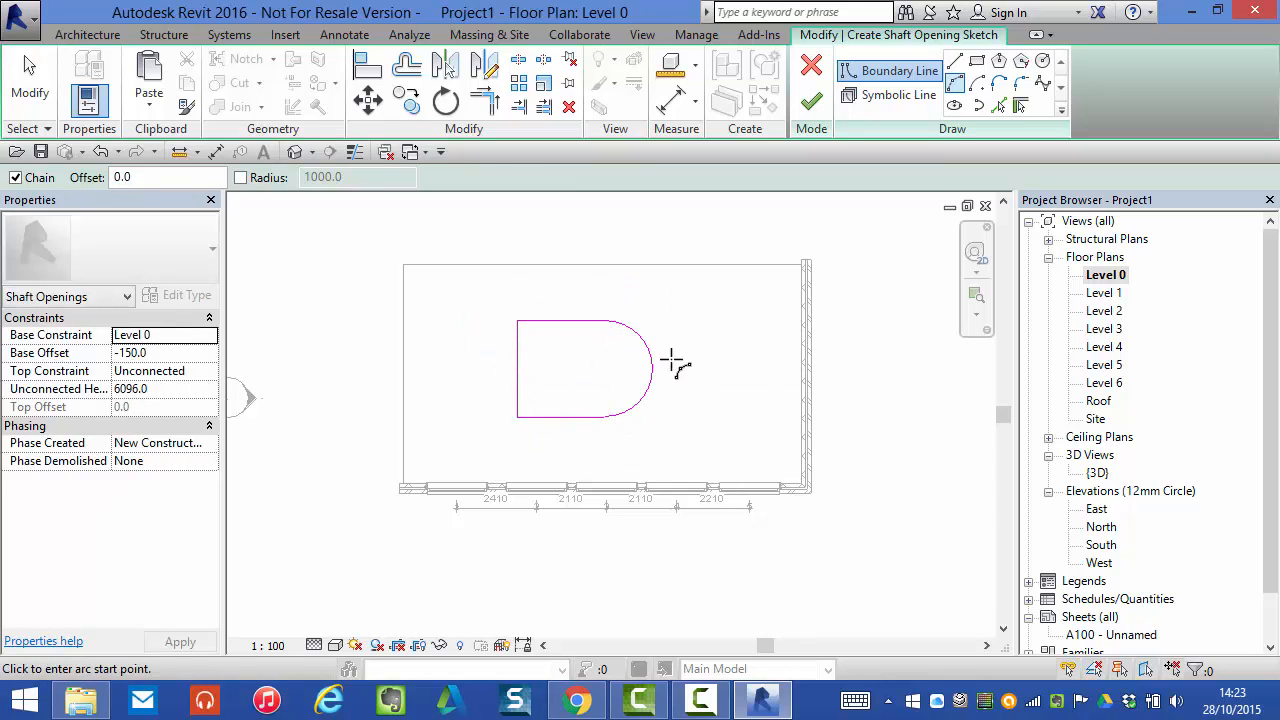
pyautogui.moveTo(290, 318)
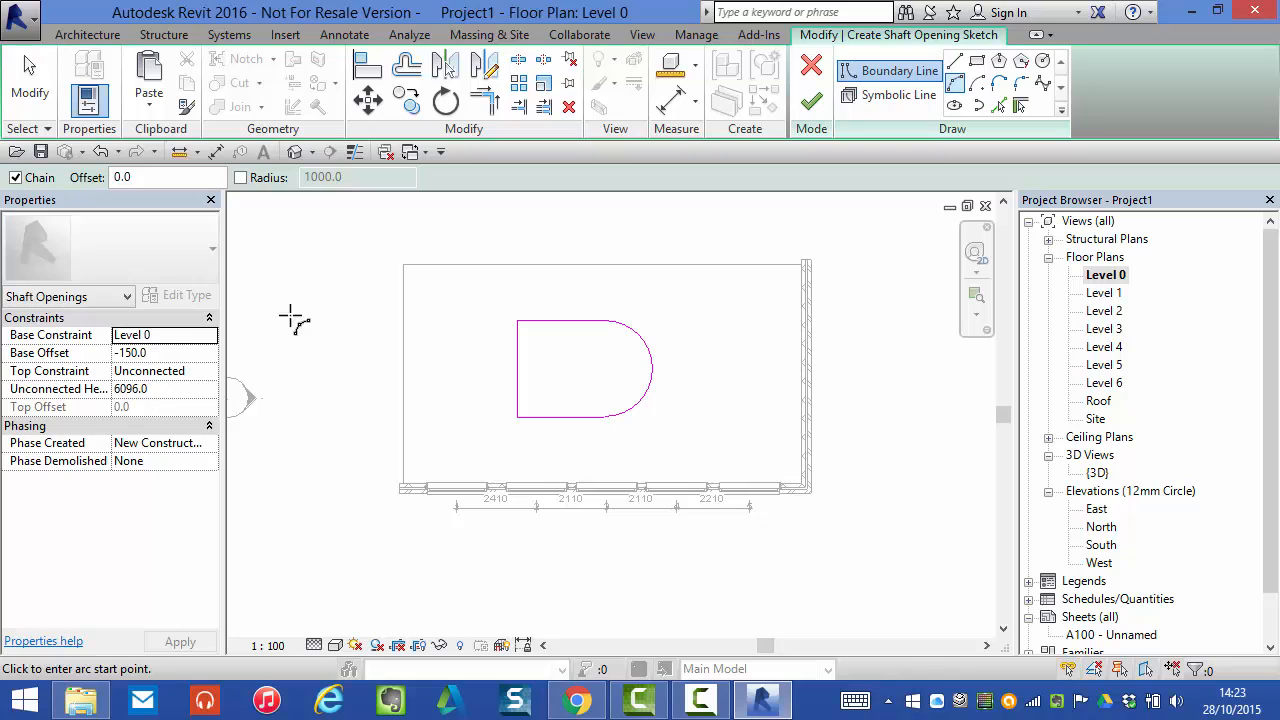
pyautogui.moveTo(338, 278)
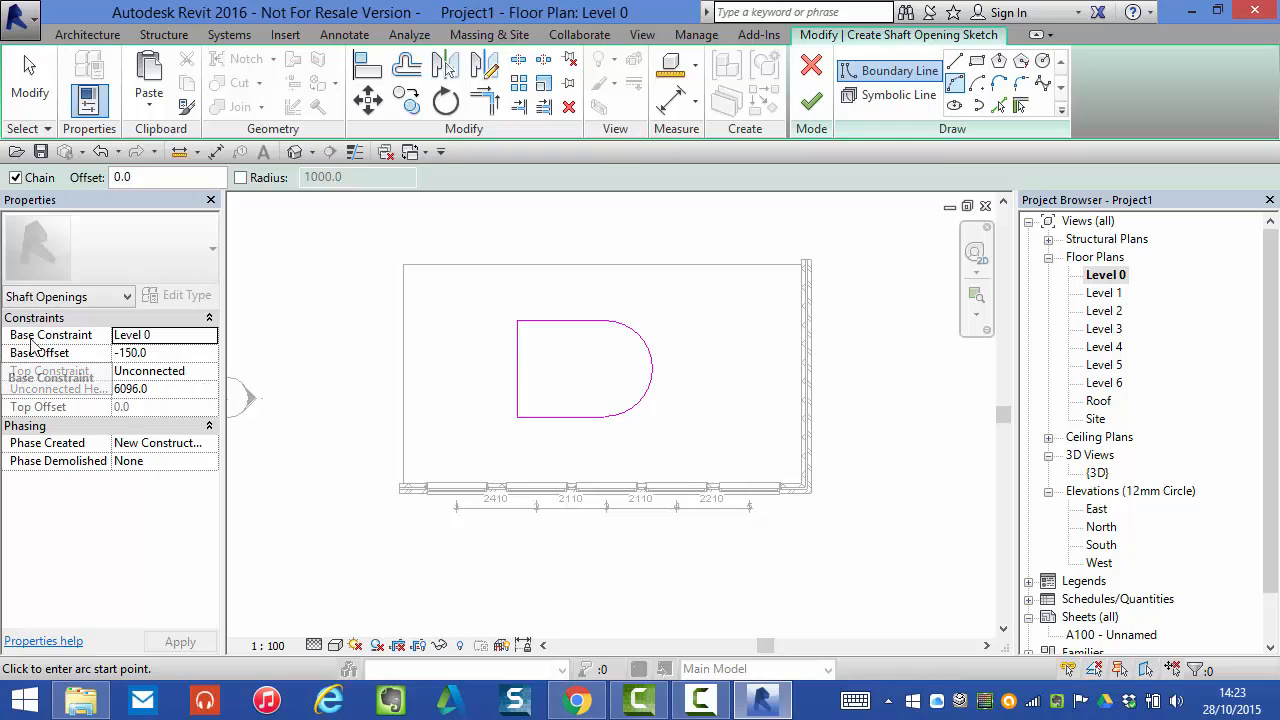
pyautogui.moveTo(50, 371)
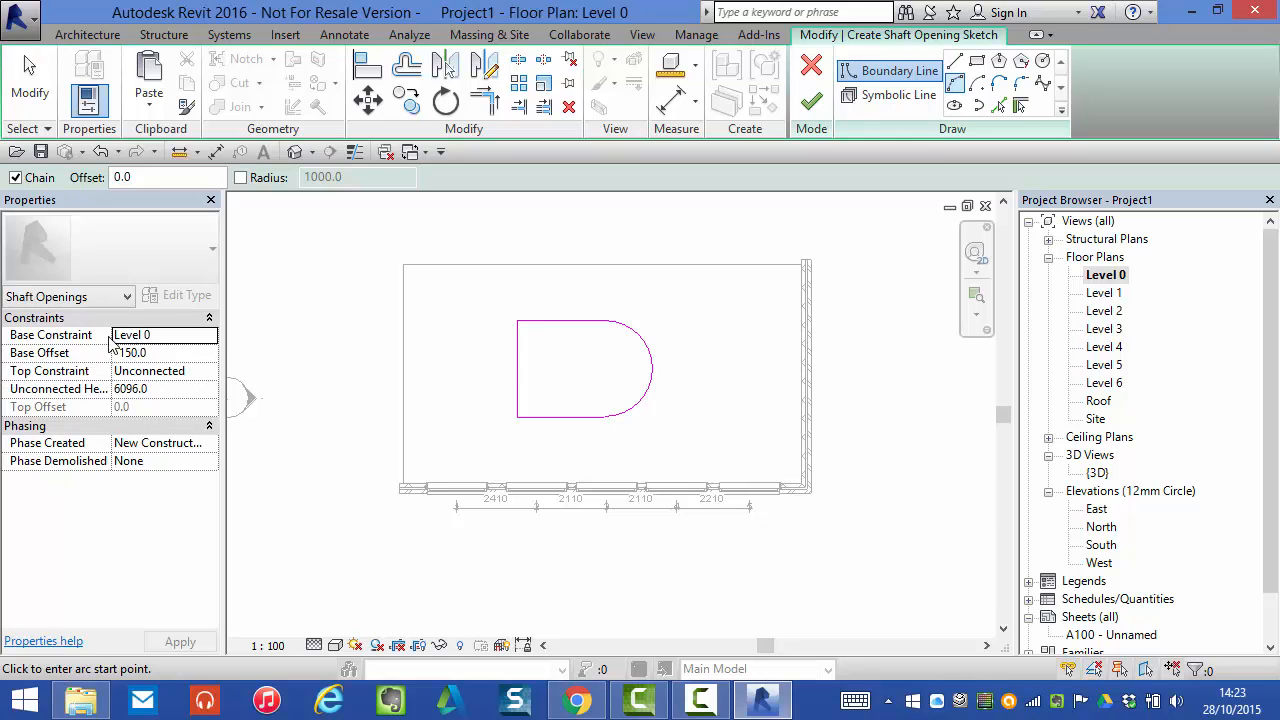
# Step: Check the shaft's base constraint and set its Top Constraint to an 'Up to level' option
pyautogui.click(209, 335)
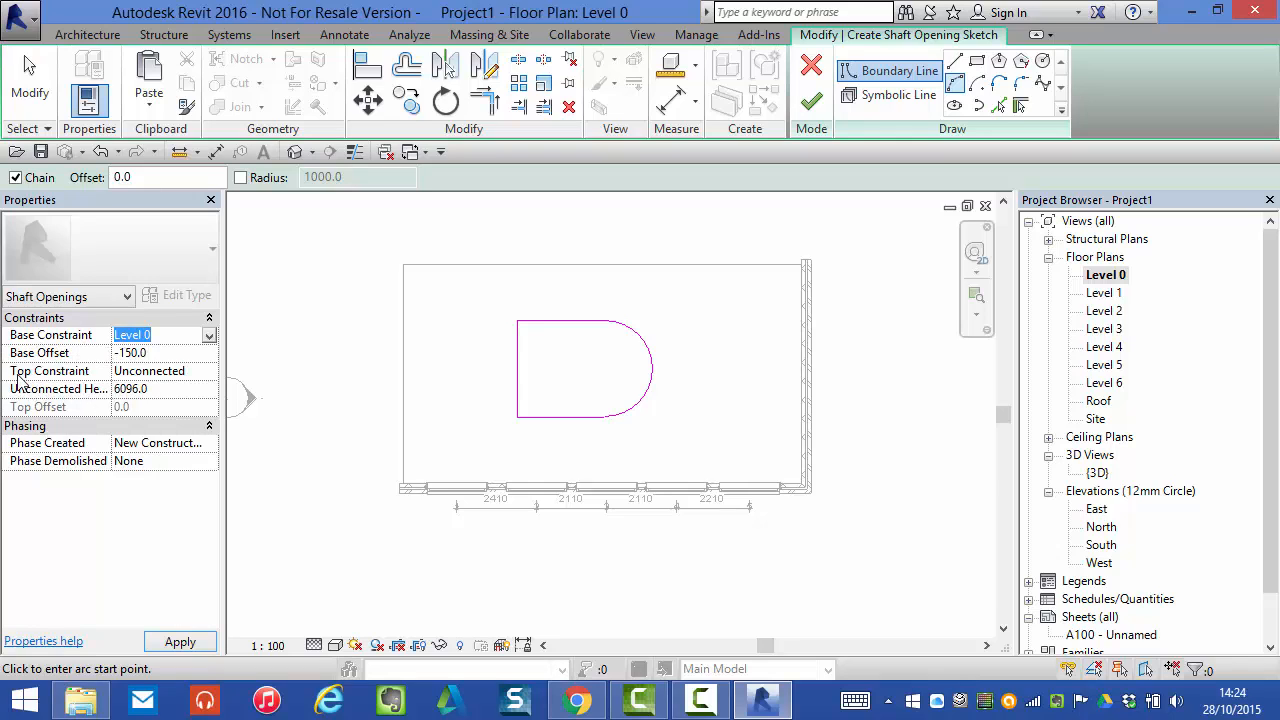
pyautogui.click(160, 370)
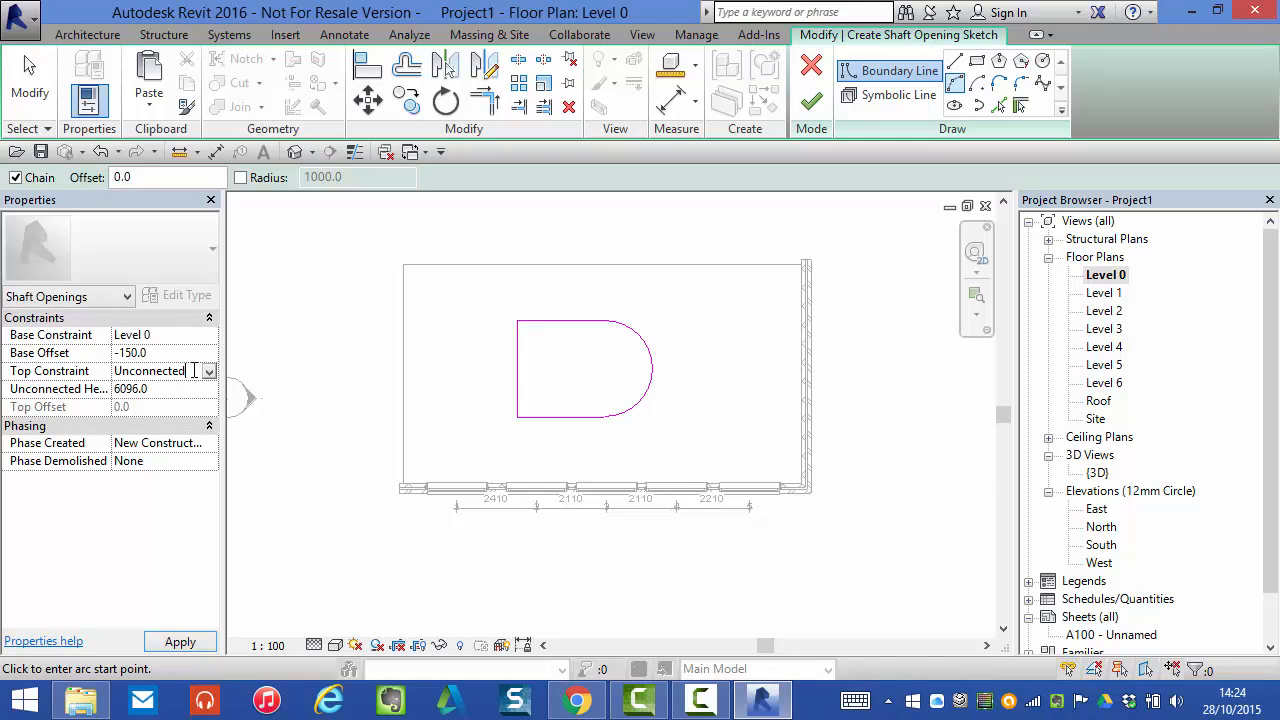
pyautogui.click(208, 371)
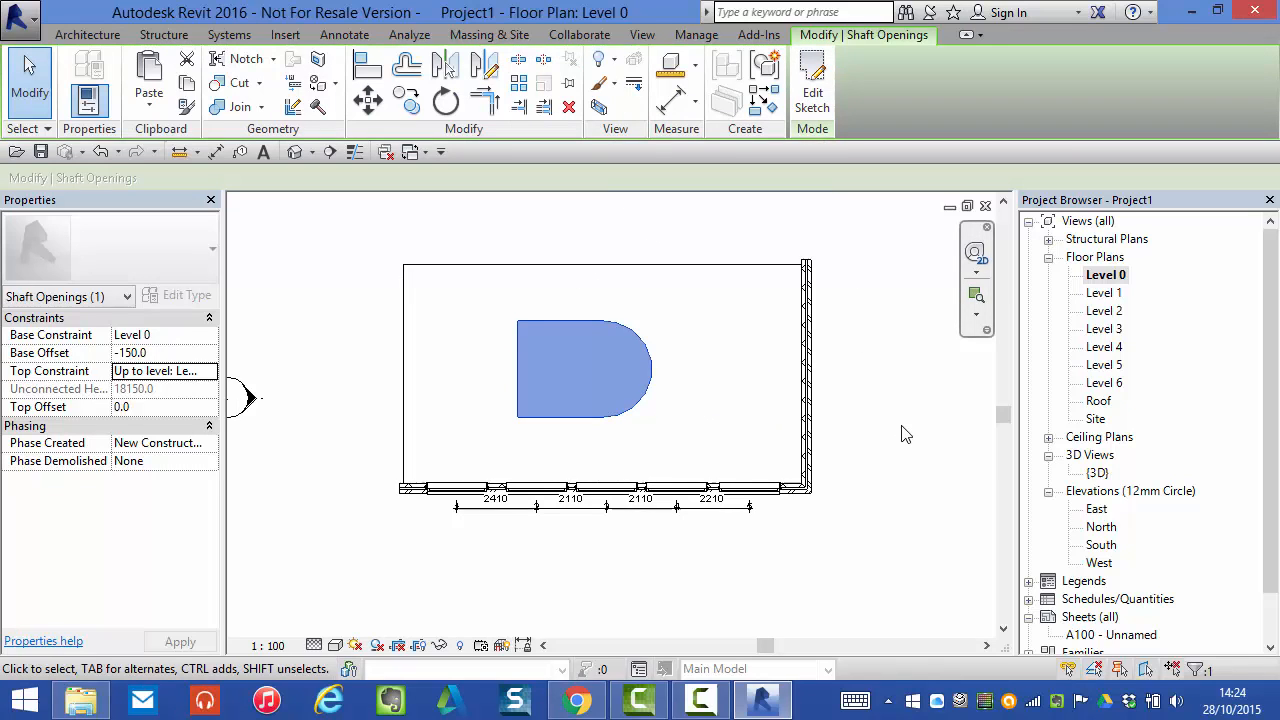
pyautogui.moveTo(1098, 481)
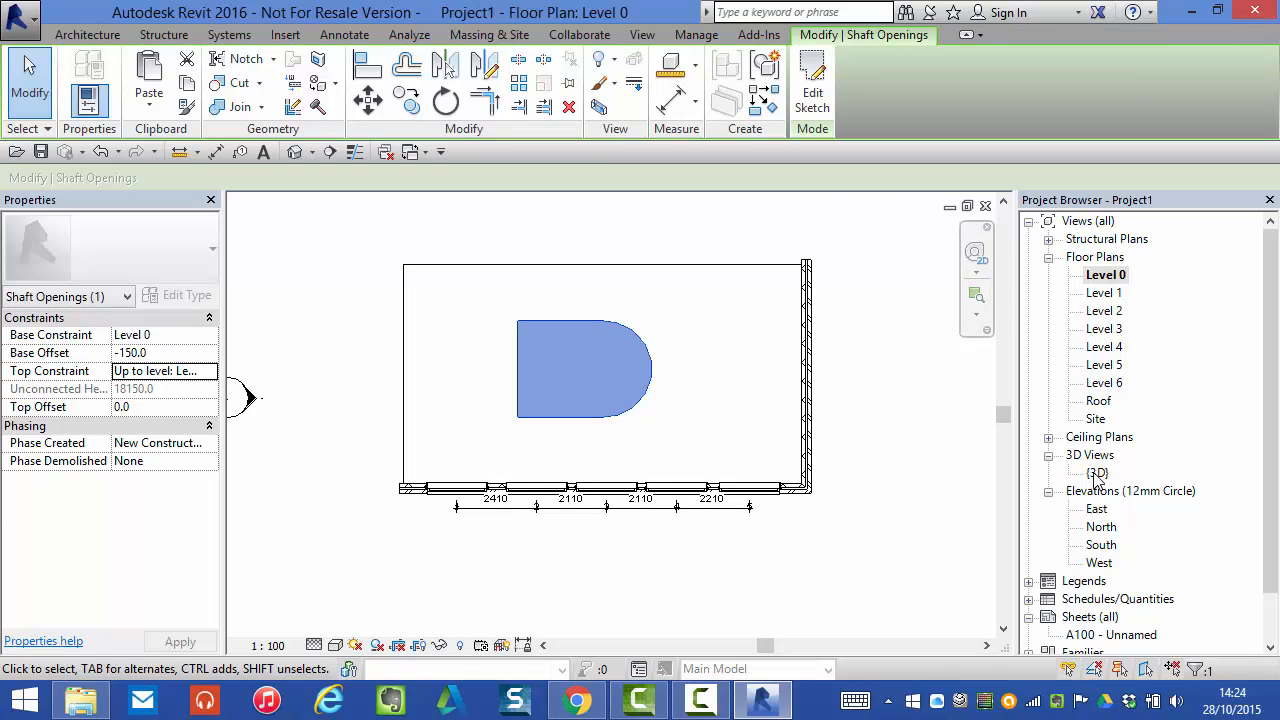
# Step: Switch to the {3D} view and pick out the shaft cutting through every floor slab
pyautogui.doubleClick(1098, 472)
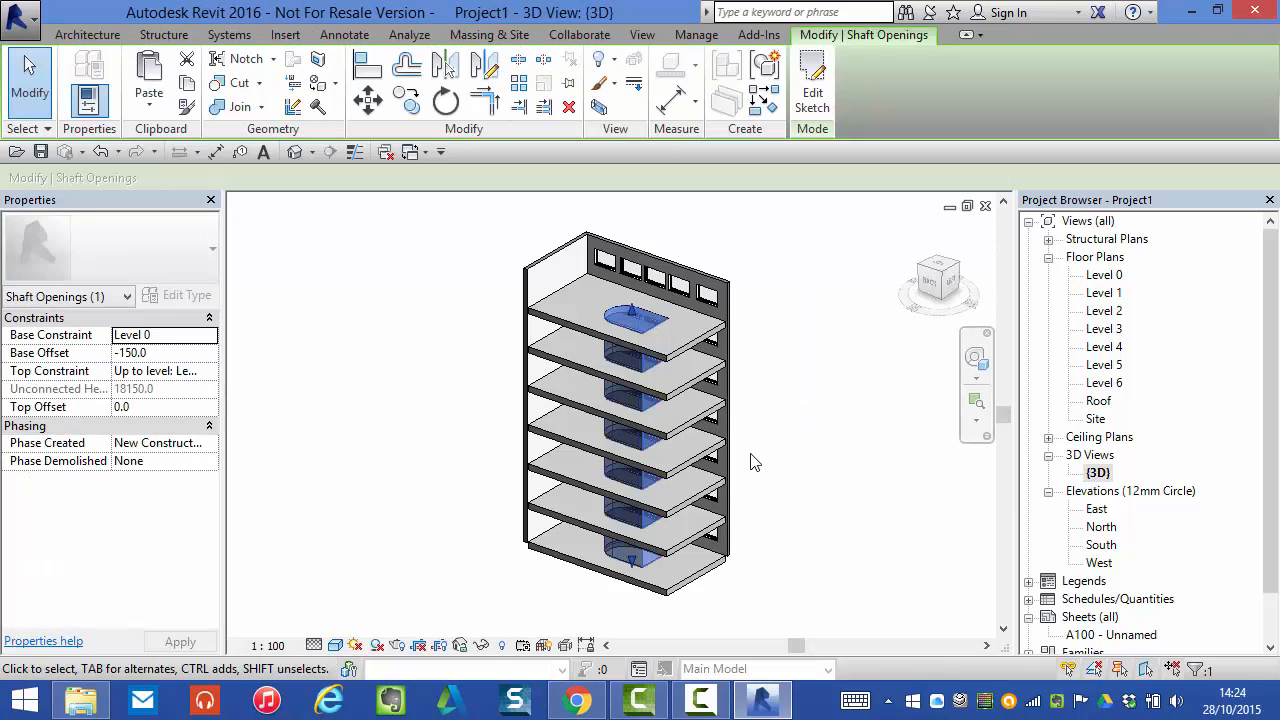
pyautogui.moveTo(600, 450)
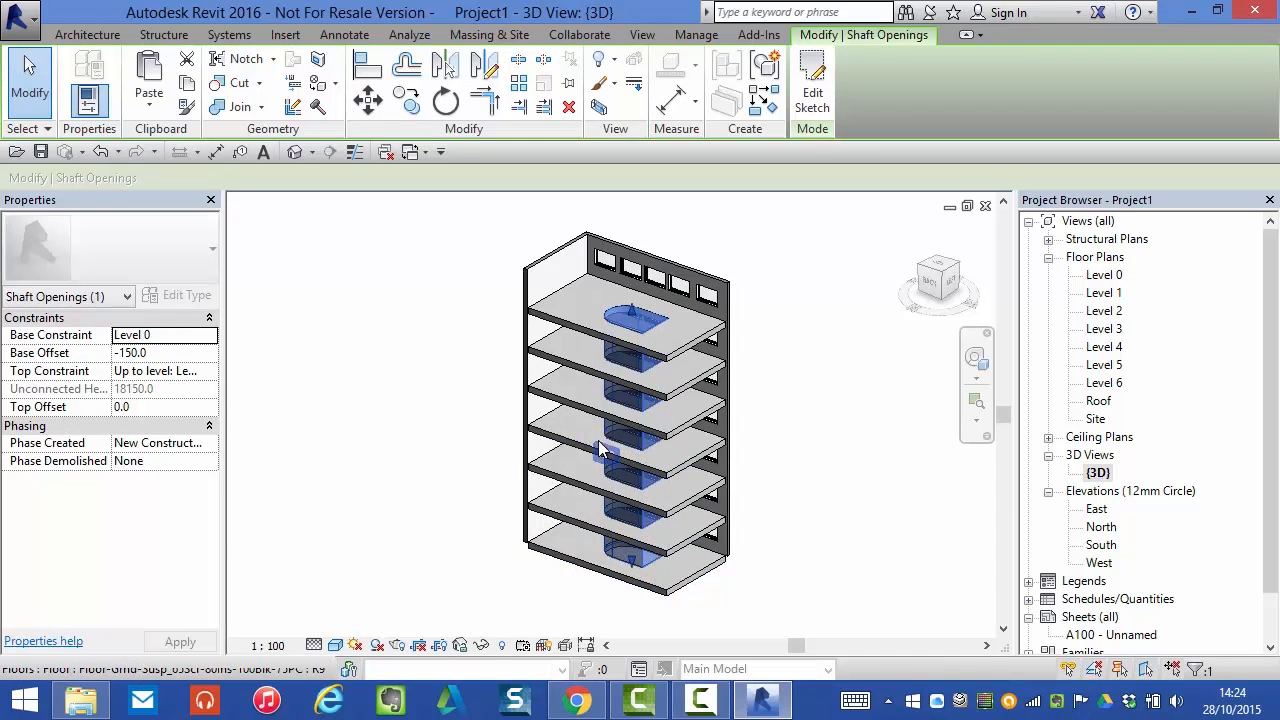
pyautogui.click(640, 520)
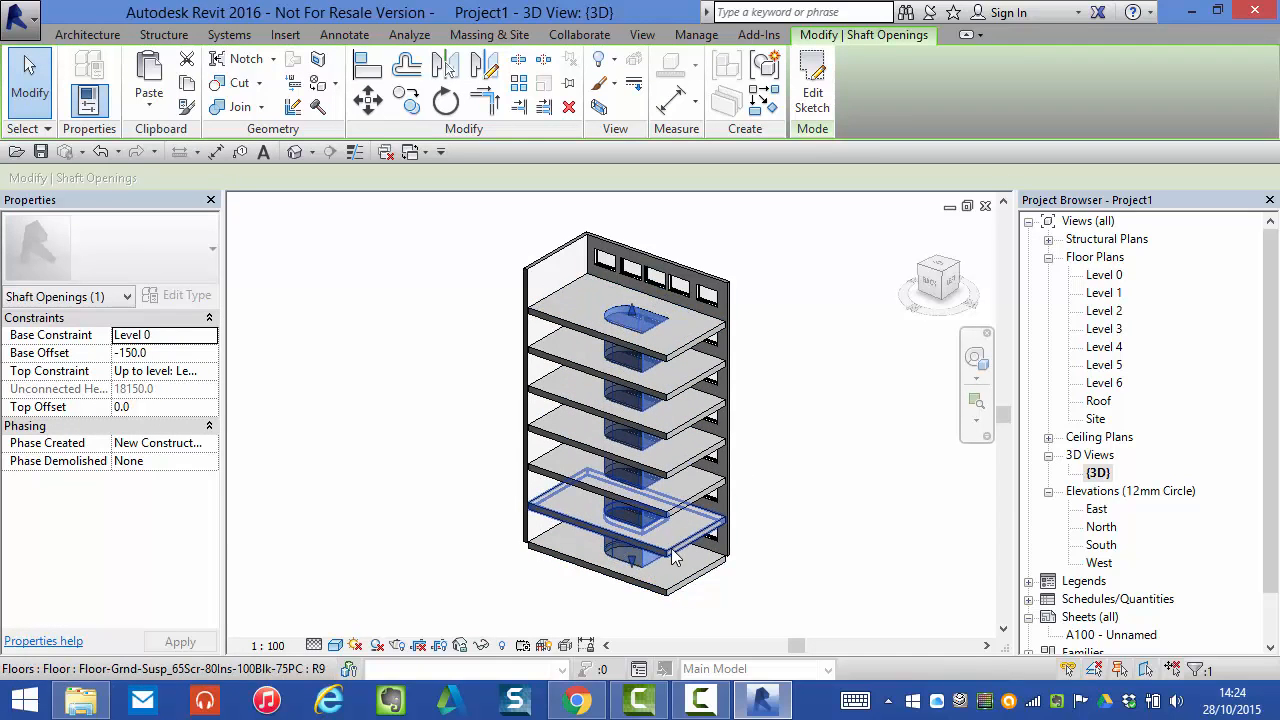
pyautogui.click(838, 564)
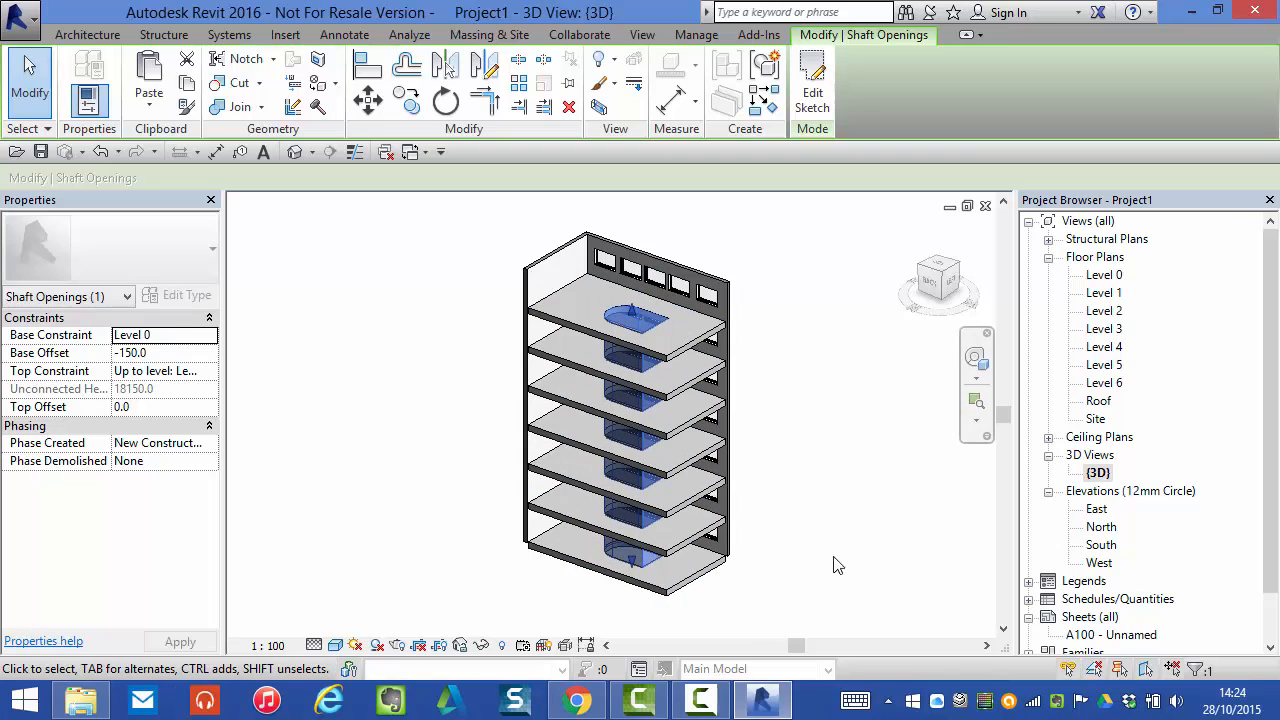
pyautogui.click(632, 455)
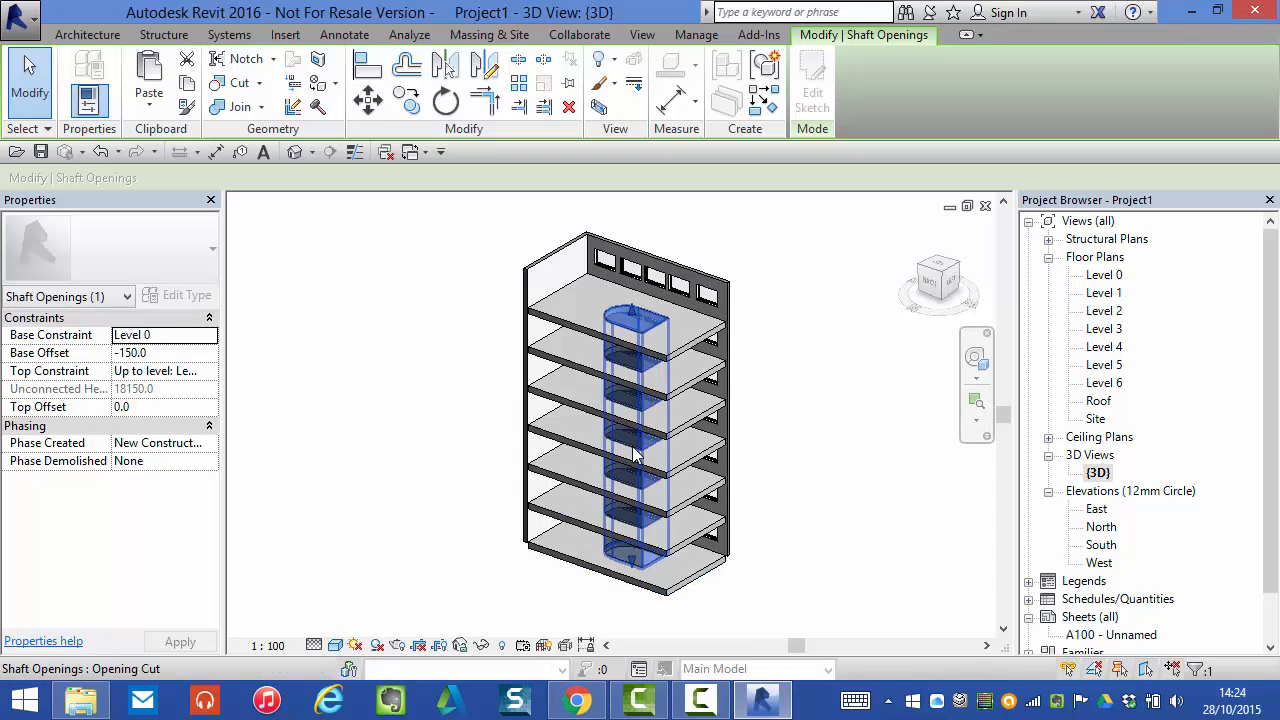
pyautogui.click(815, 307)
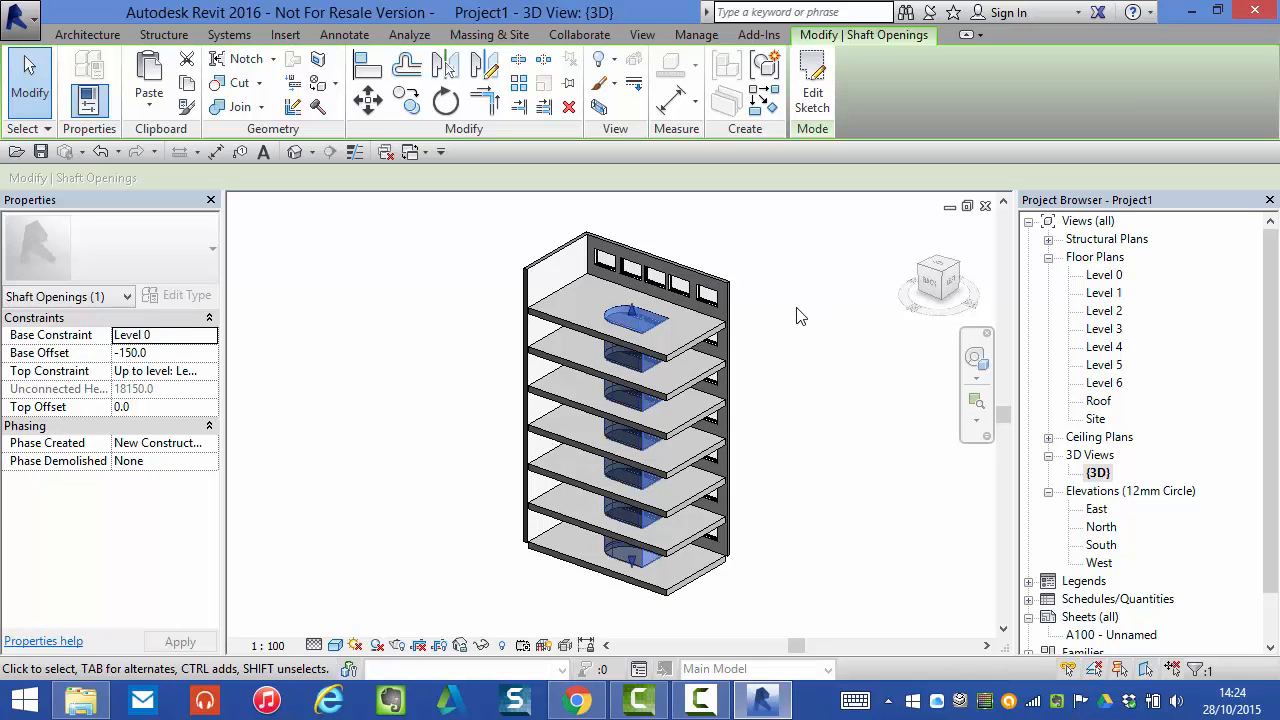
# Step: Deselect the shaft and orbit the building to inspect the D-shaped slab holes
pyautogui.click(800, 316)
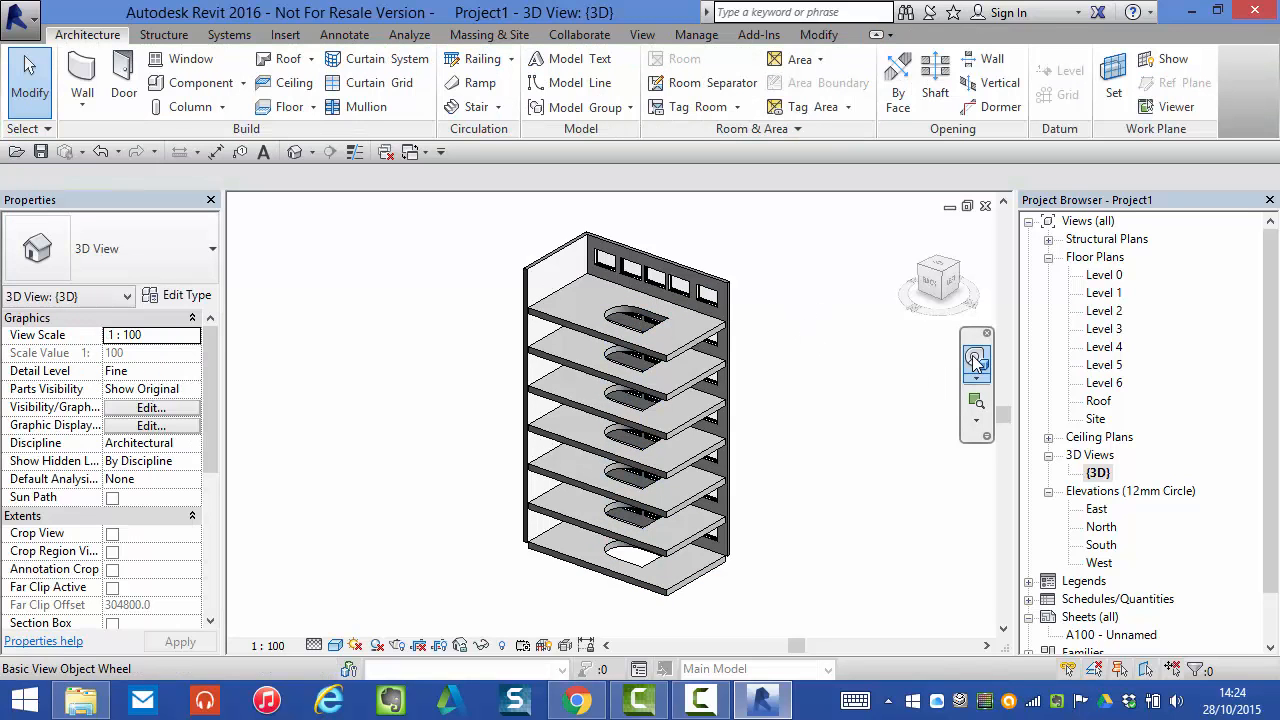
pyautogui.click(975, 361)
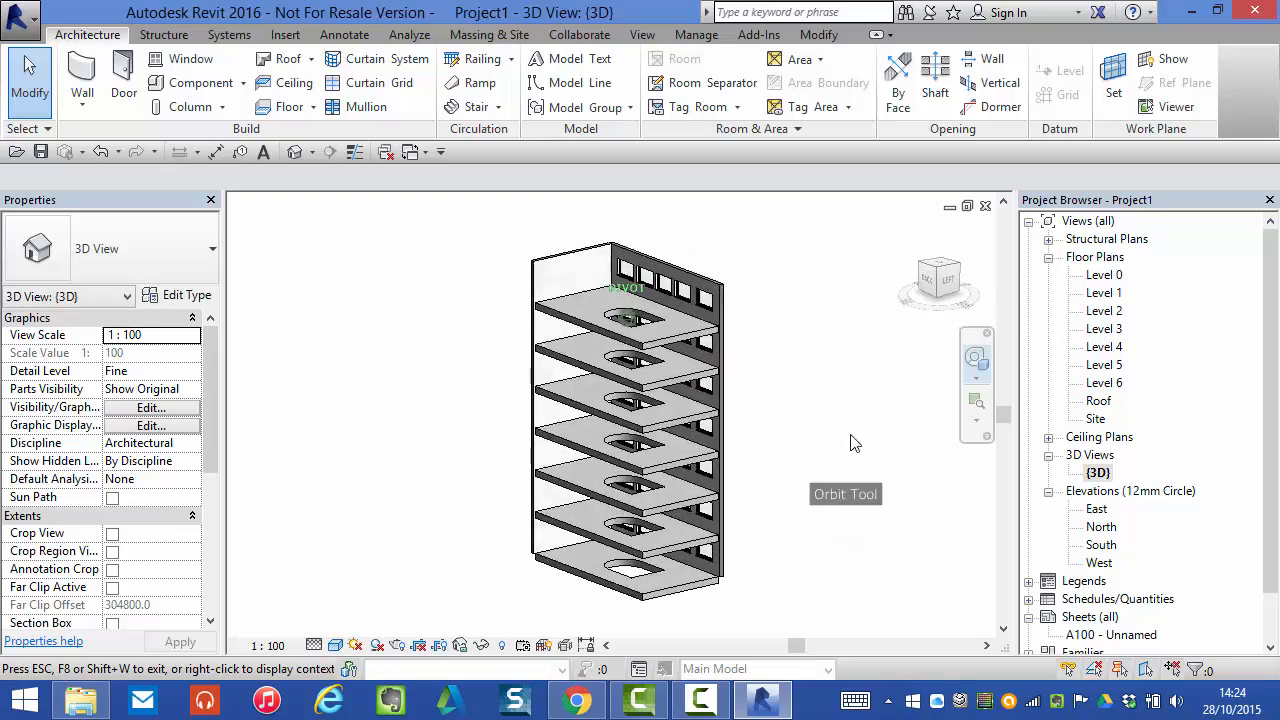
pyautogui.moveTo(855, 443); pyautogui.dragTo(925, 465)
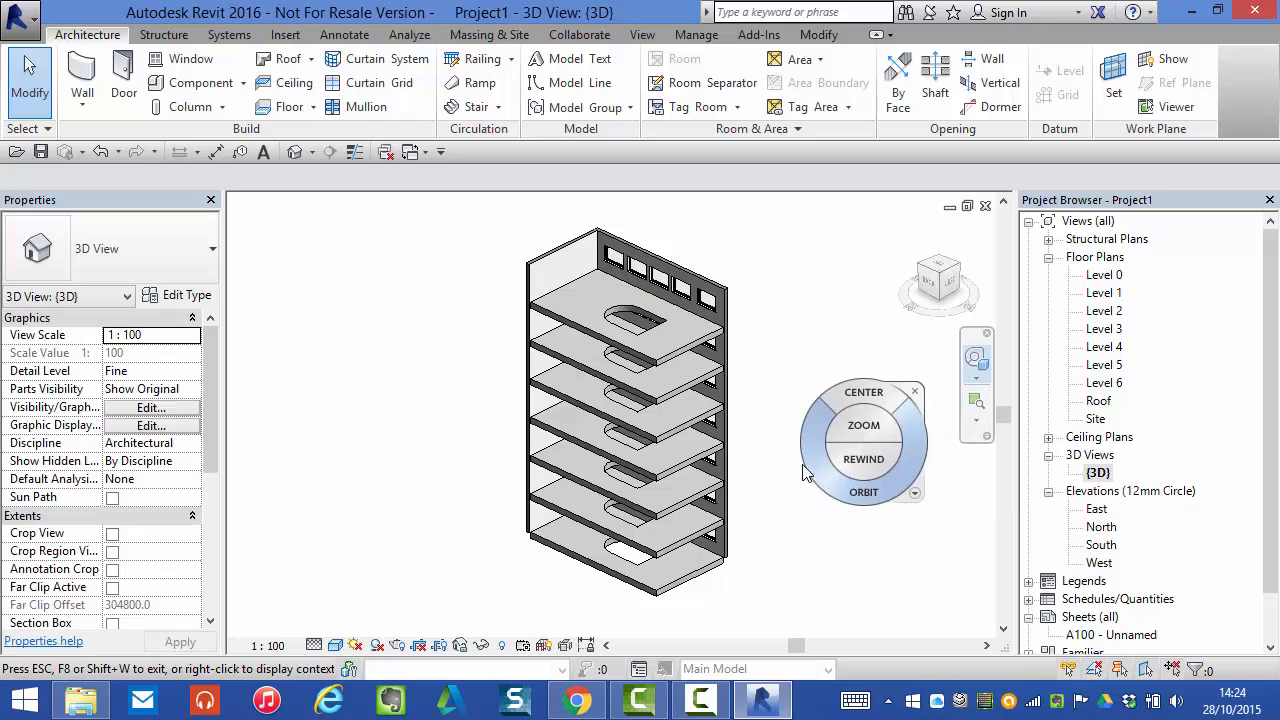
pyautogui.click(665, 410)
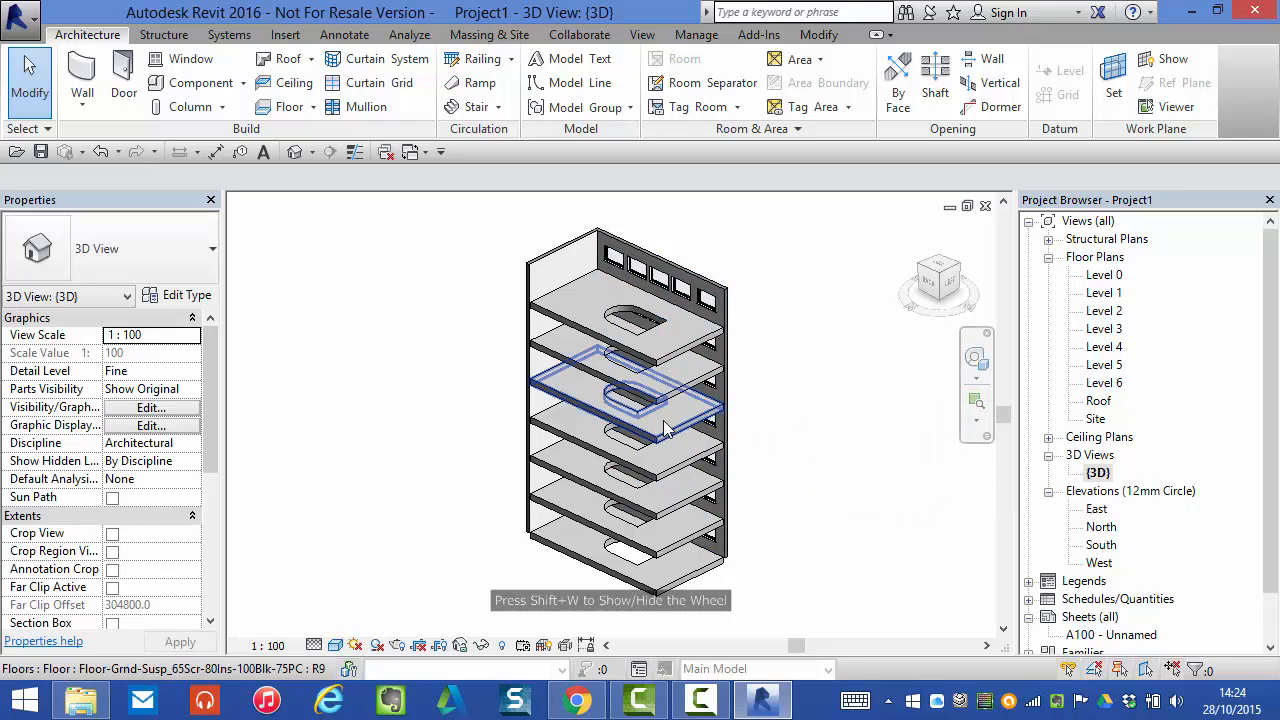
pyautogui.moveTo(640, 450)
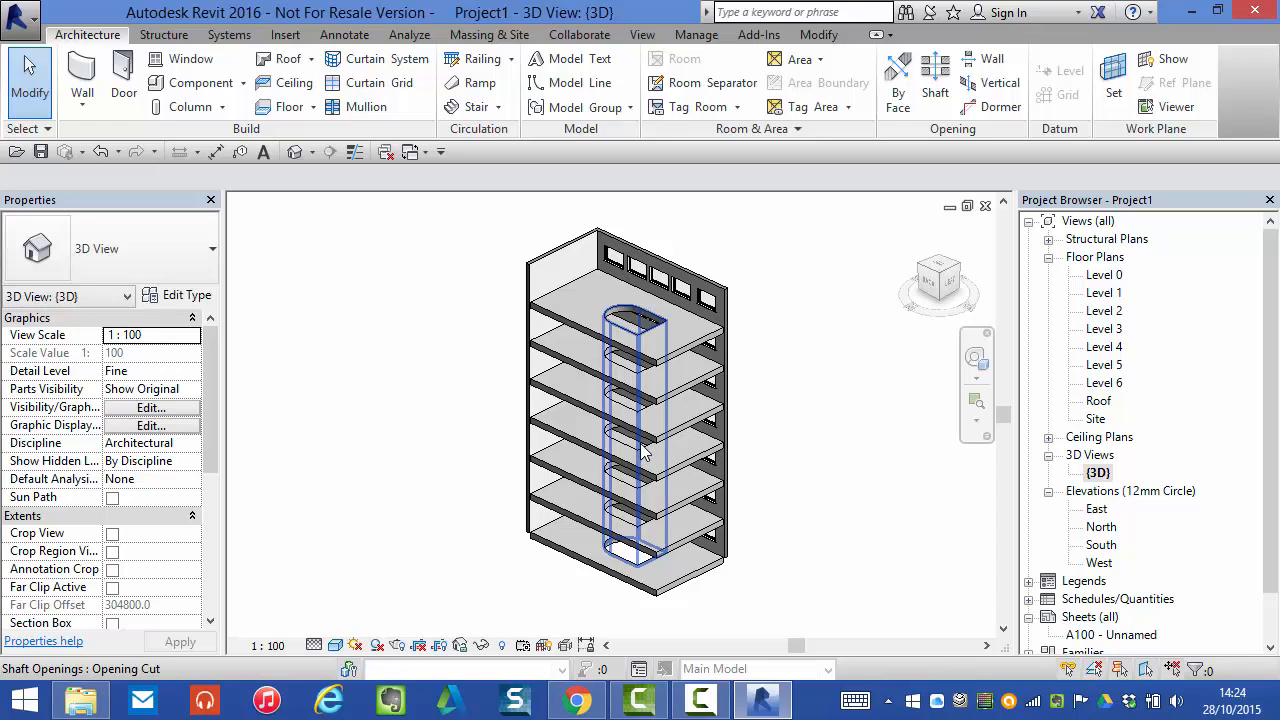
# Step: Select the shaft opening in 3D, showing its Level 0 base and upper-level top
pyautogui.click(635, 440)
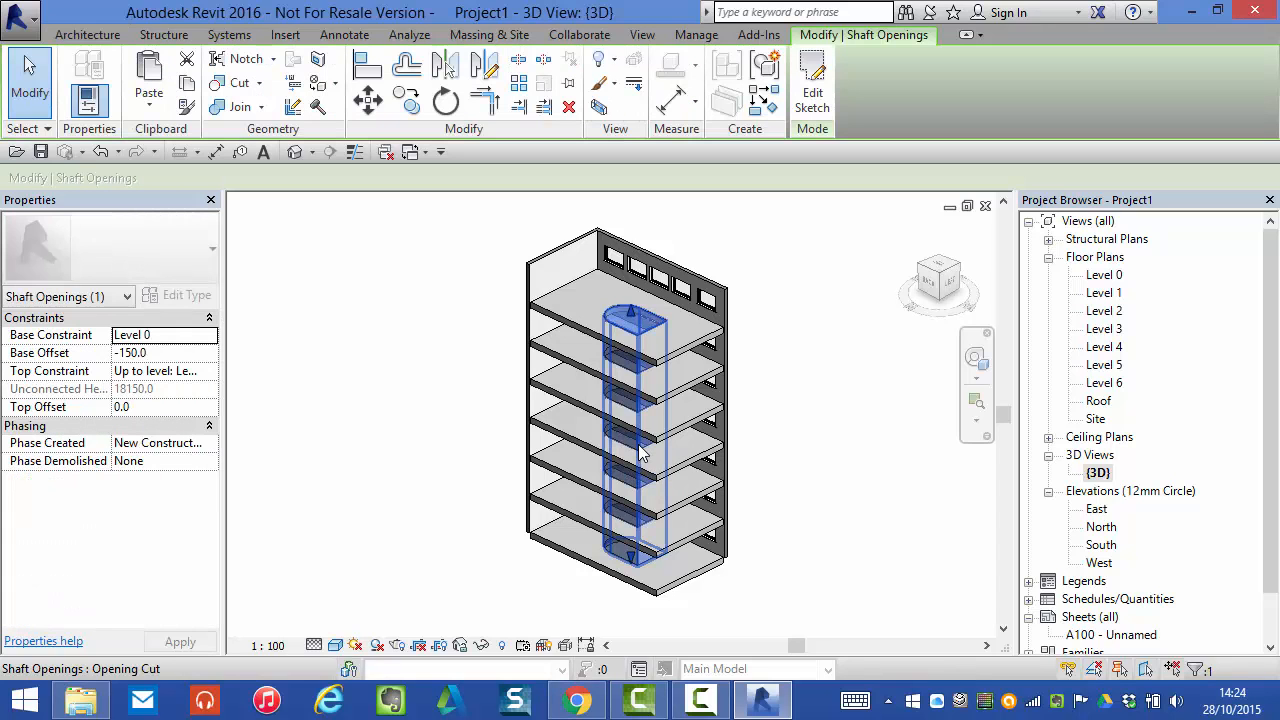
pyautogui.click(700, 490)
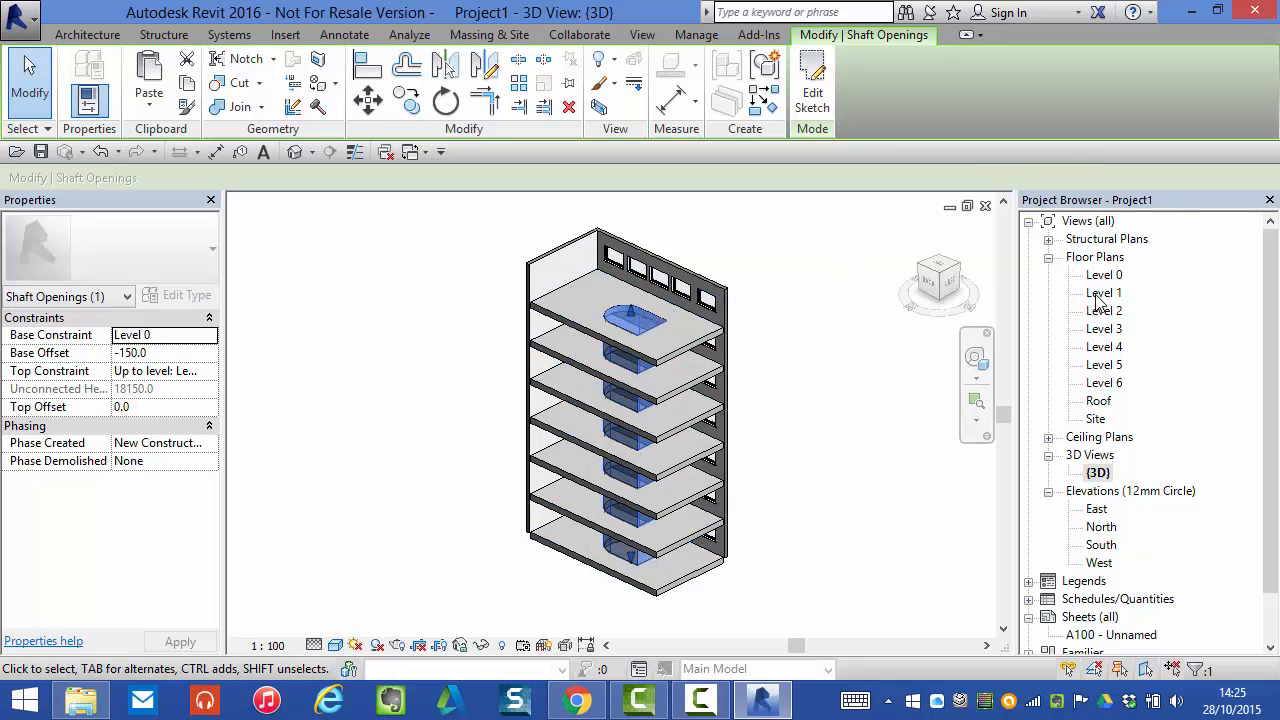
# Step: On Level 0, drag the shaft opening right, check it in 3D, then open Level 1
pyautogui.doubleClick(1104, 274)
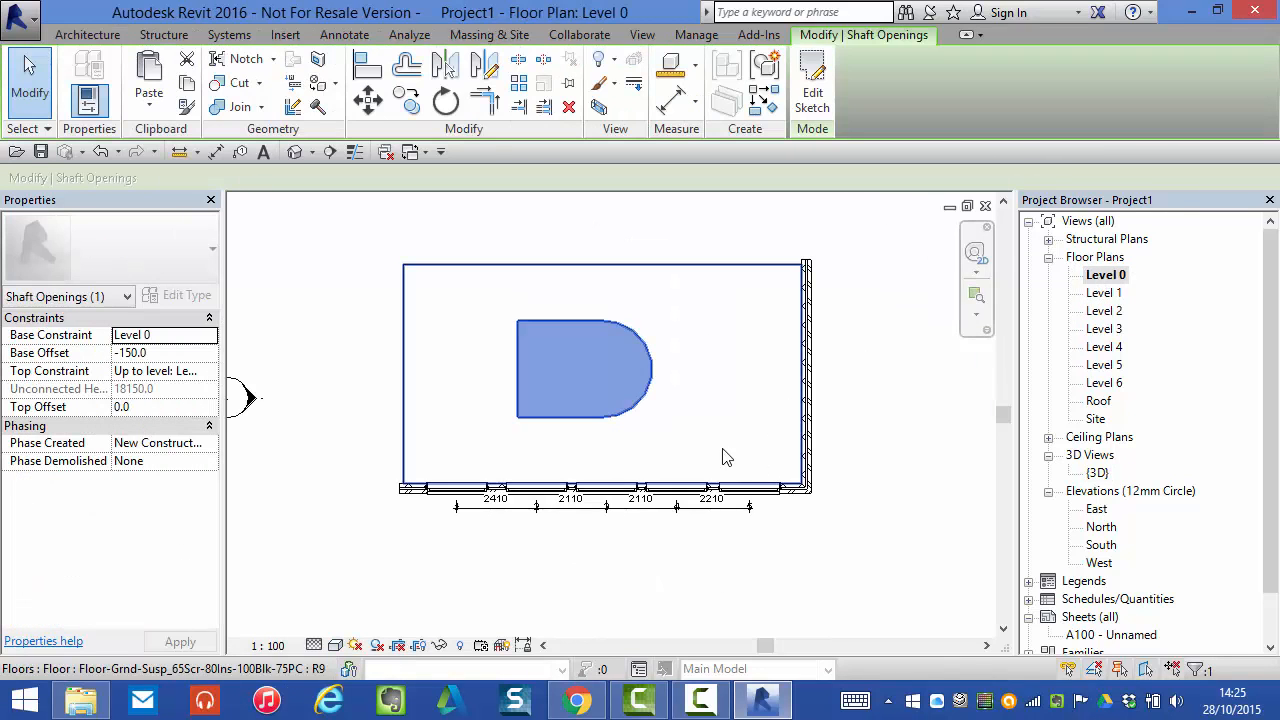
pyautogui.moveTo(638, 290)
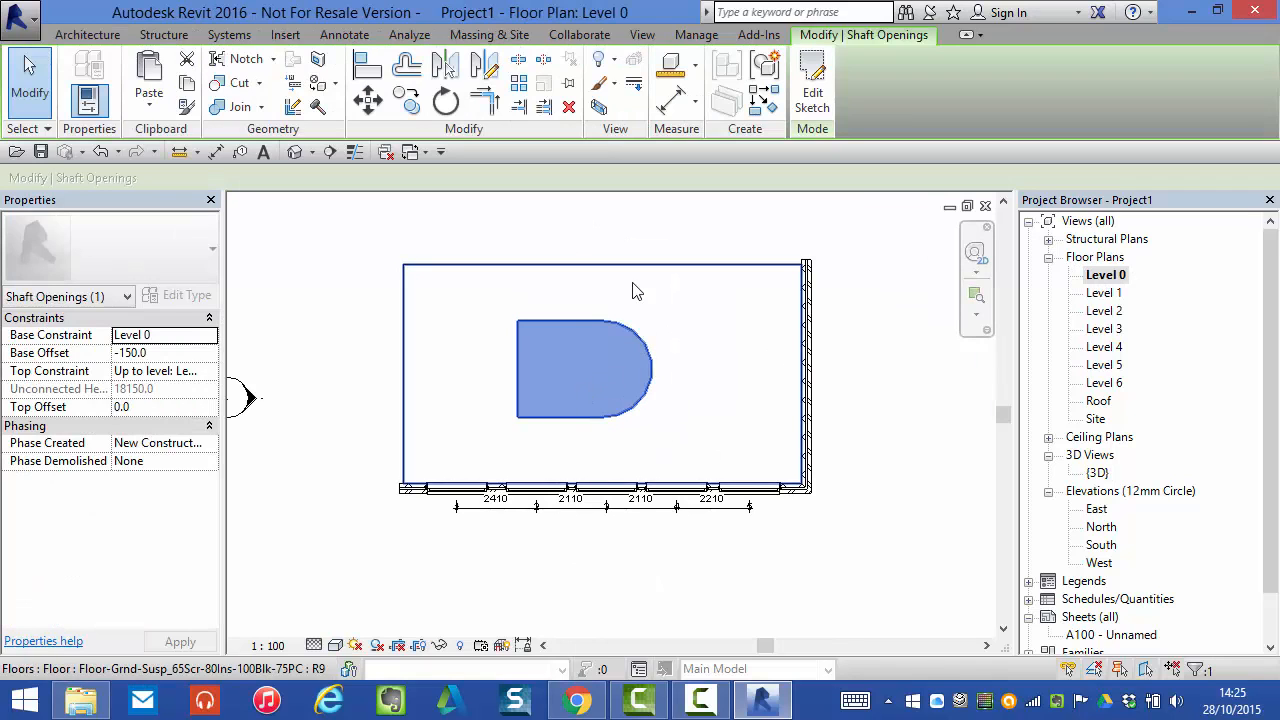
pyautogui.moveTo(585, 370); pyautogui.dragTo(710, 355)
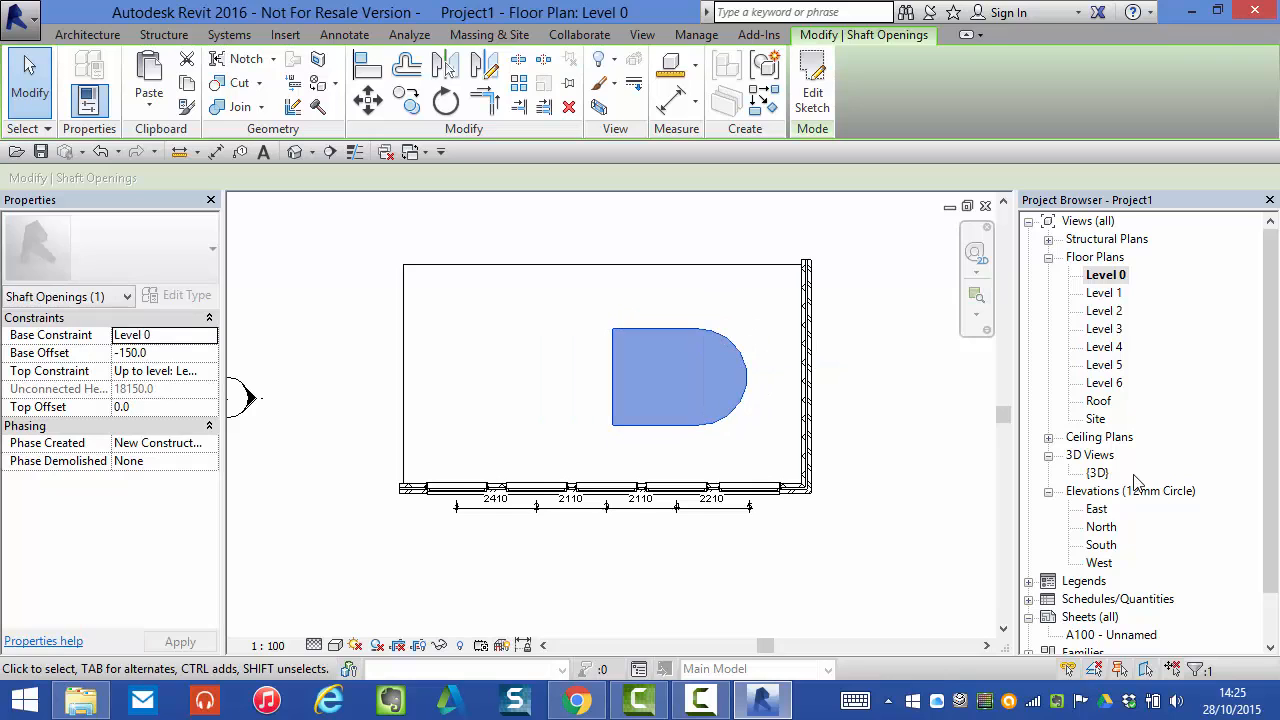
pyautogui.doubleClick(1097, 472)
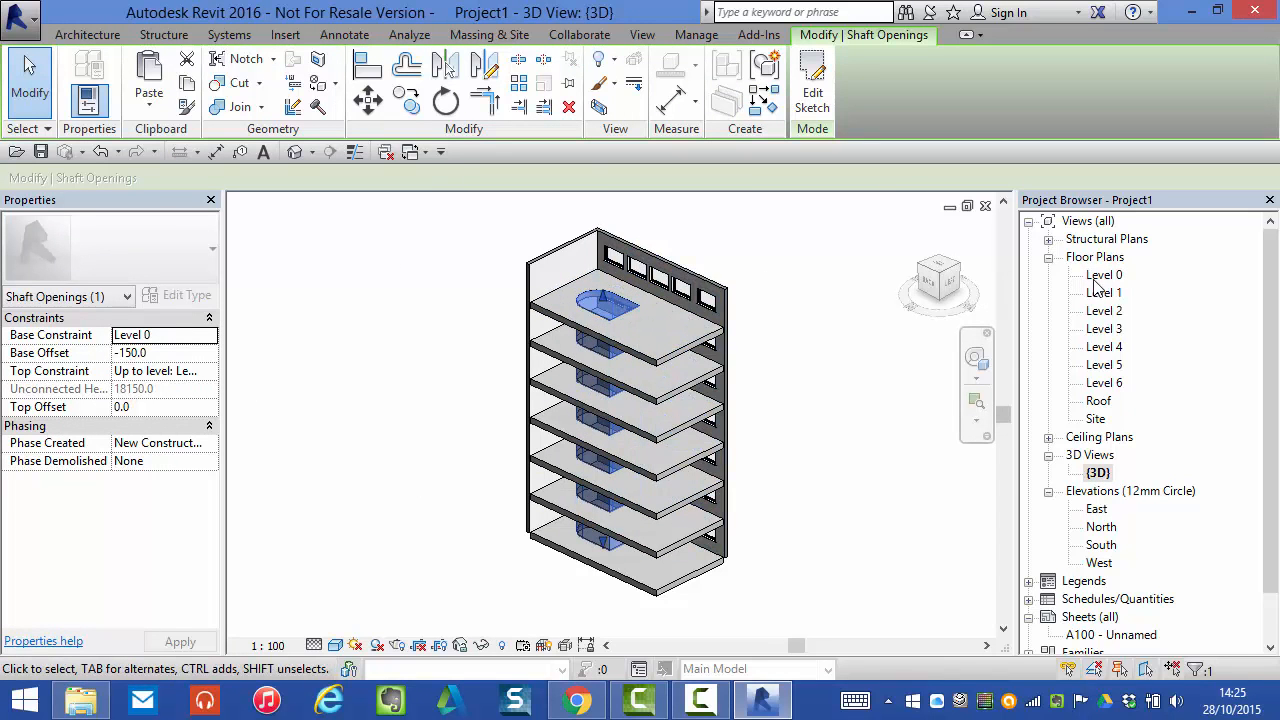
pyautogui.doubleClick(1104, 292)
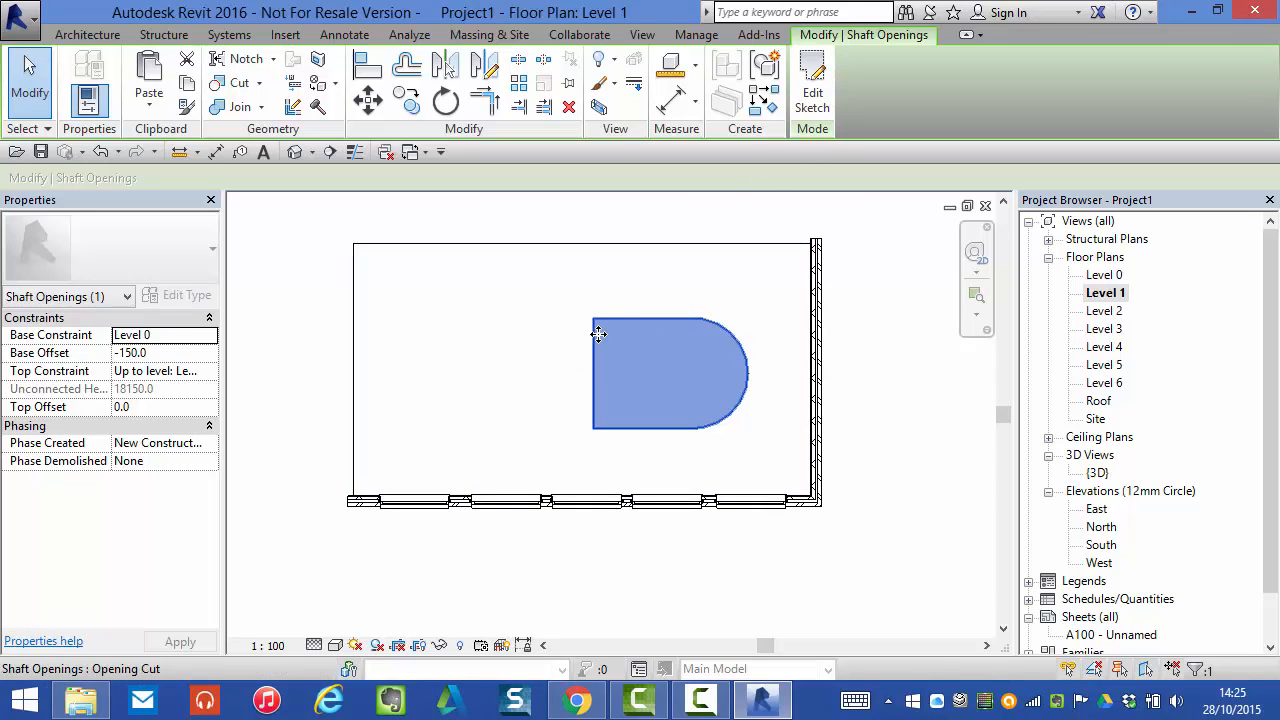
pyautogui.moveTo(598, 371)
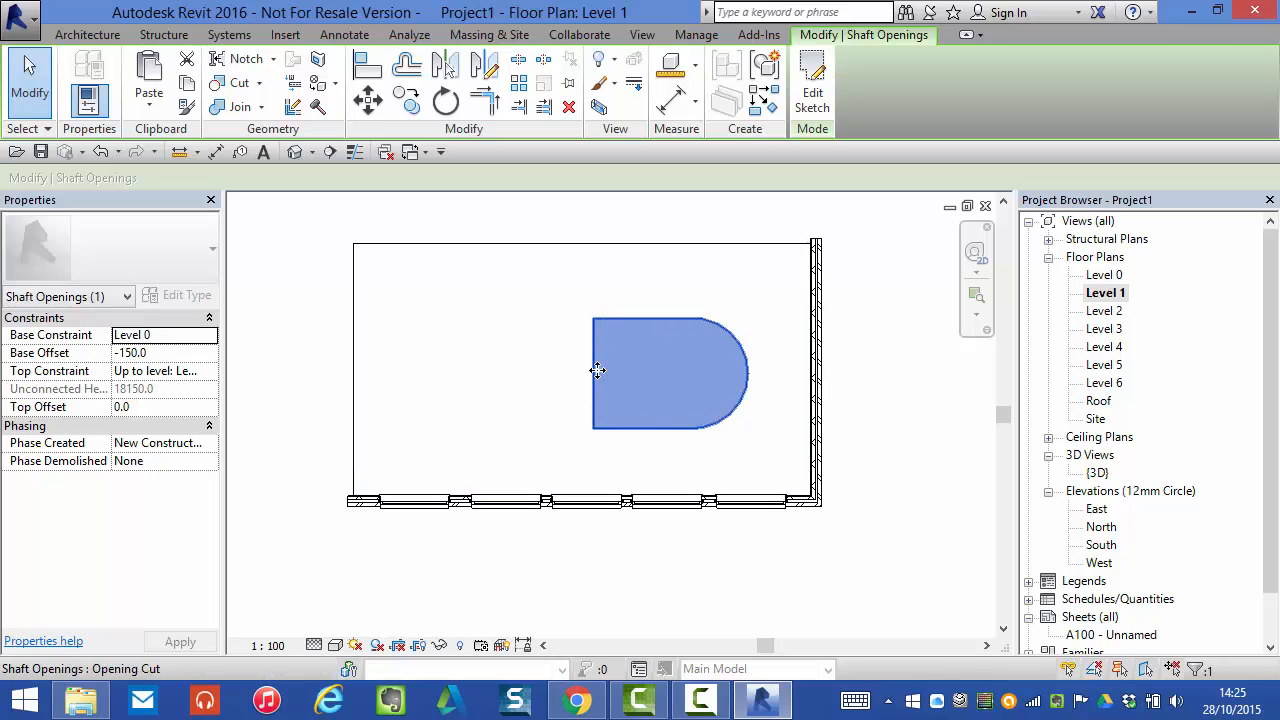
pyautogui.moveTo(812, 85)
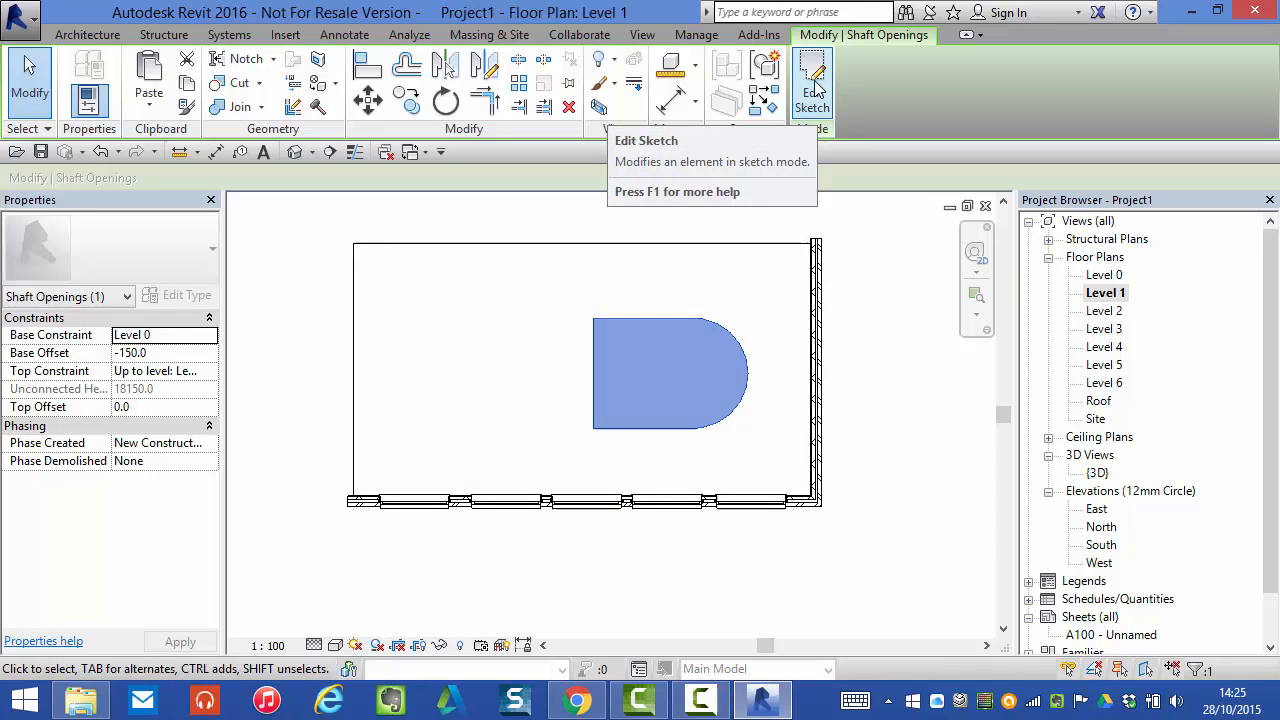
# Step: Edit the shaft sketch and move its straight left boundary line further left
pyautogui.click(811, 85)
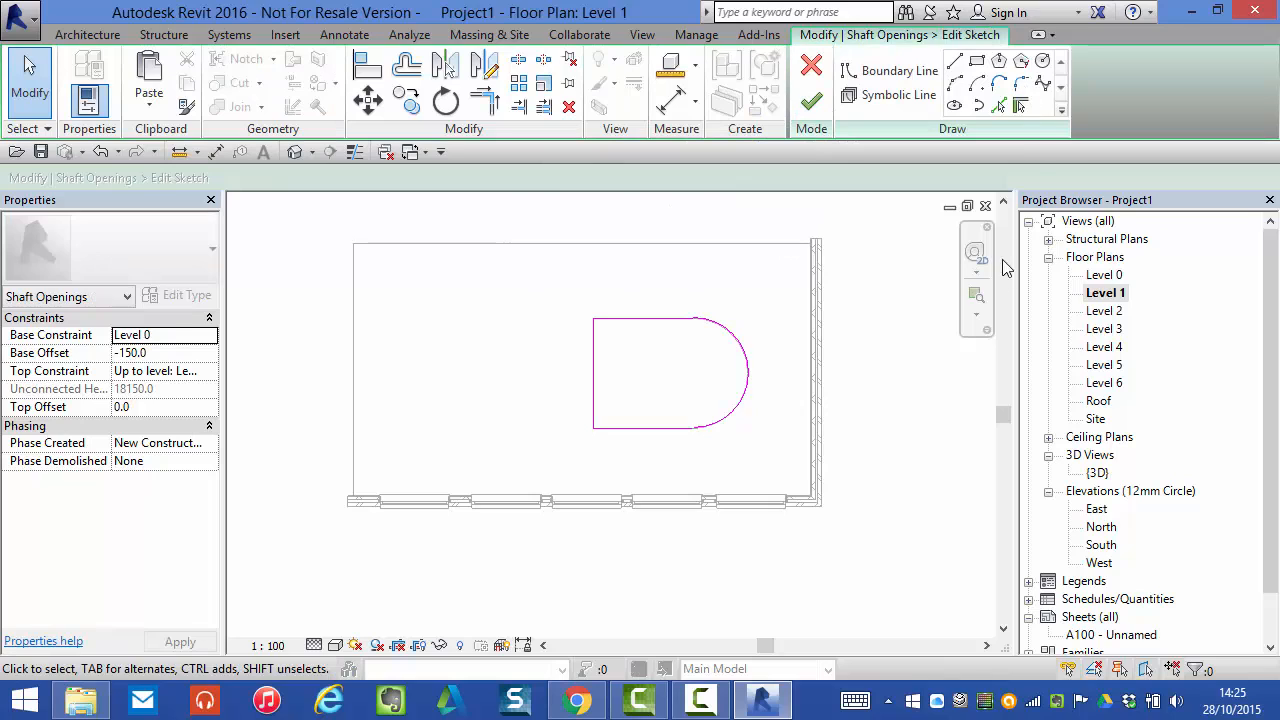
pyautogui.click(594, 374)
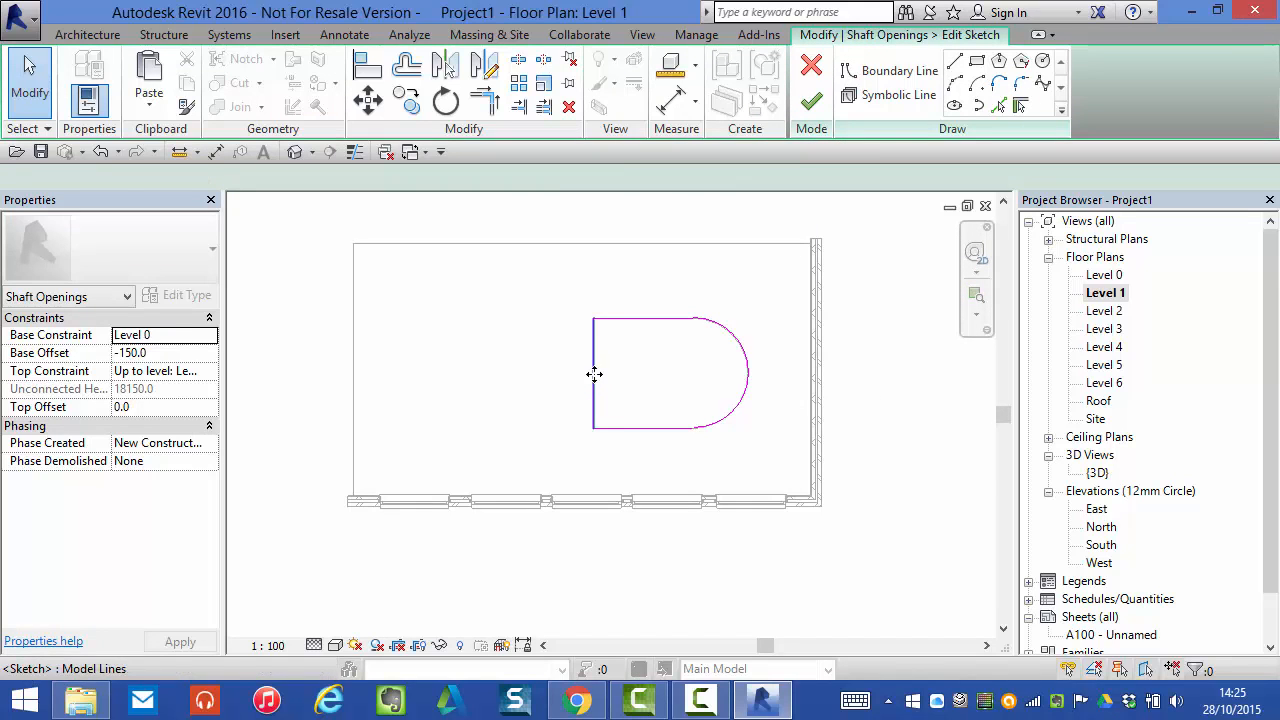
pyautogui.click(593, 375)
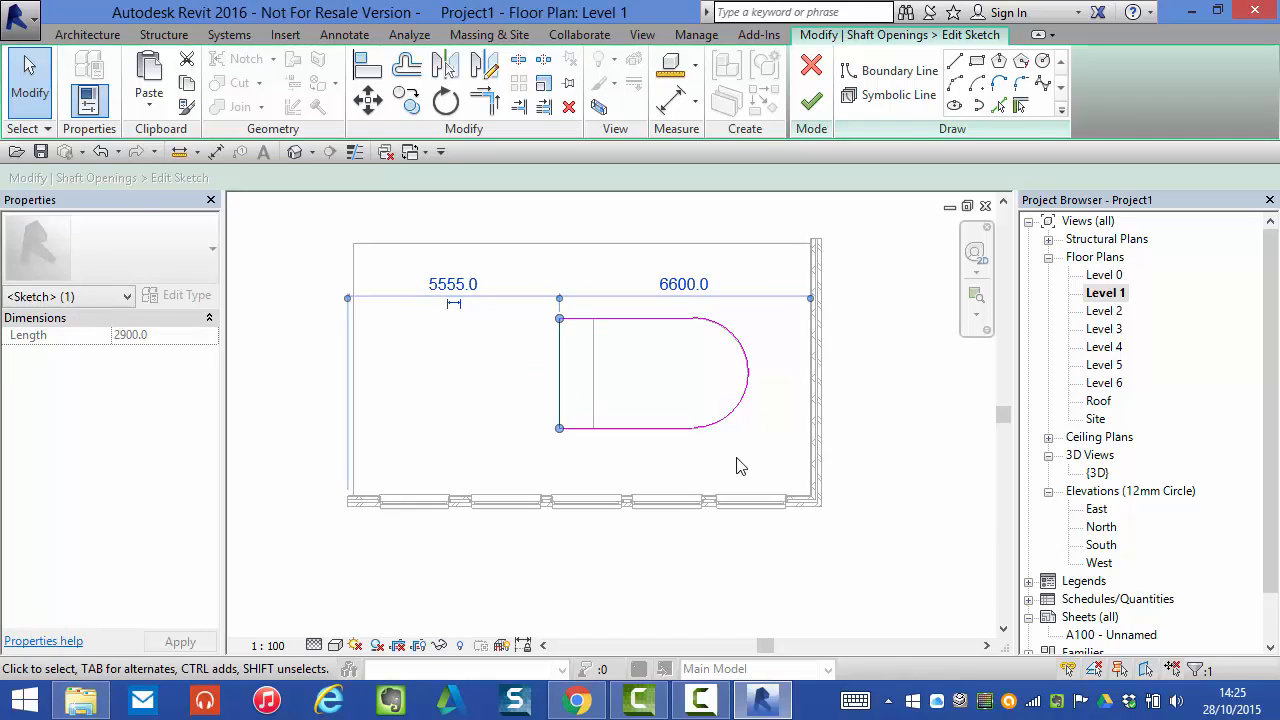
pyautogui.moveTo(755, 413)
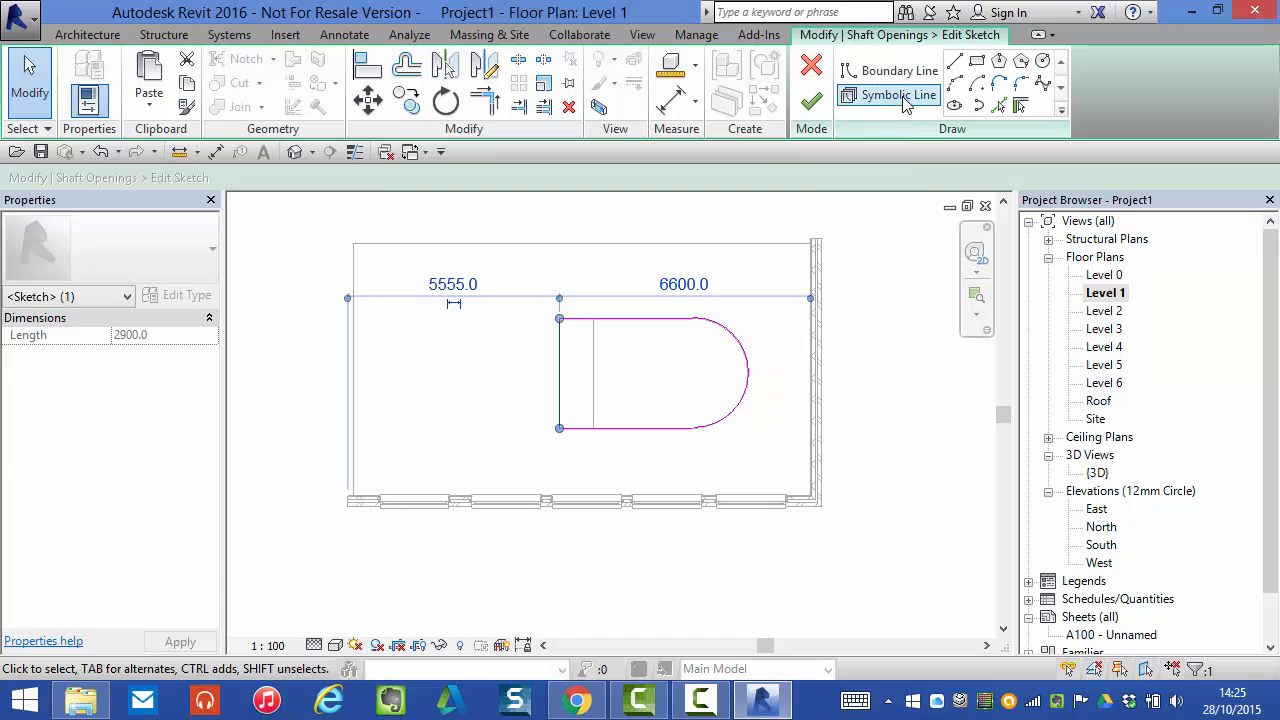
# Step: Draw two crossing diagonal symbolic lines inside the rectangular part of the shaft sketch
pyautogui.click(897, 94)
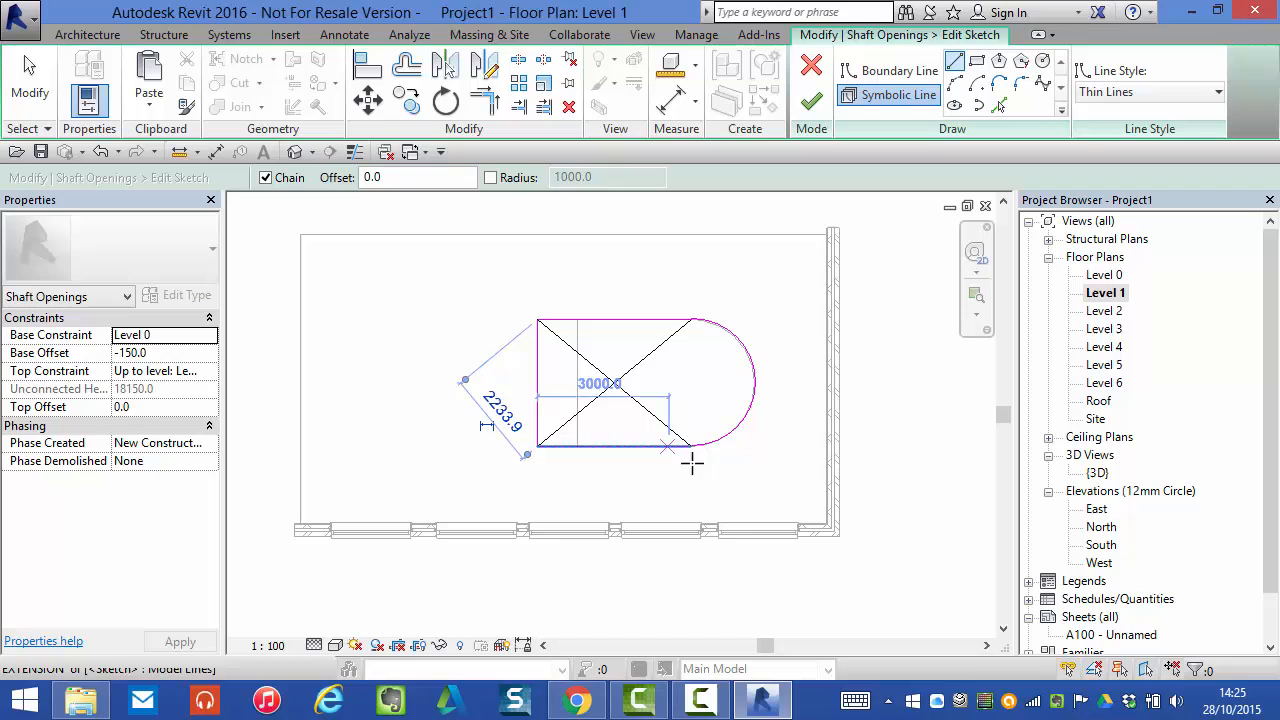
pyautogui.click(886, 94)
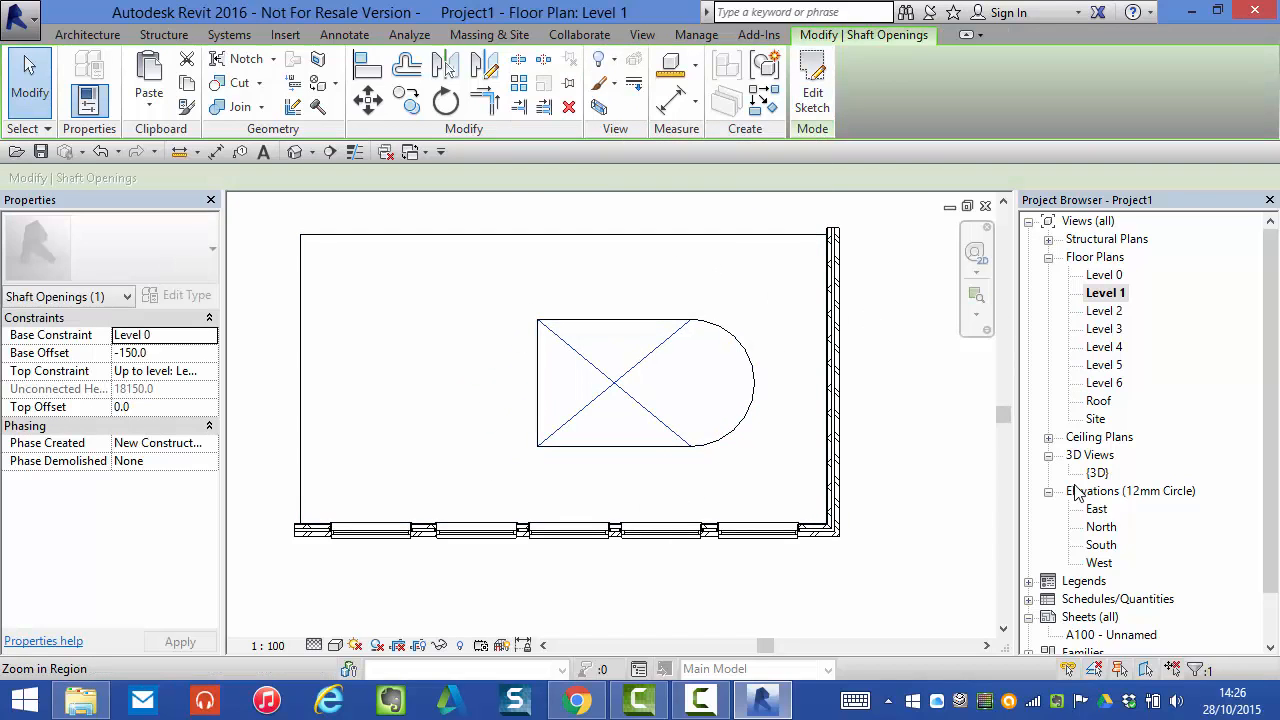
# Step: Open the 3D view, review the Level 1–4 plans for the crossed shaft lines, and reopen {3D}
pyautogui.doubleClick(1098, 472)
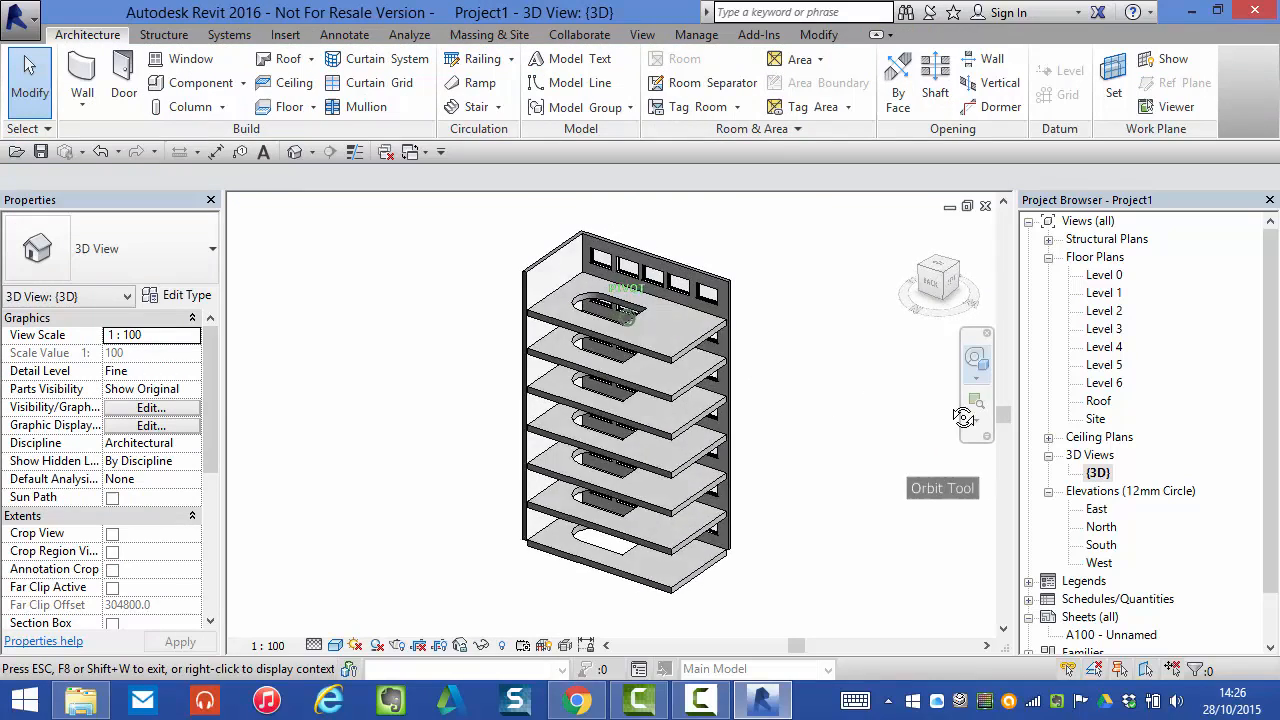
pyautogui.moveTo(625, 410); pyautogui.dragTo(625, 390)
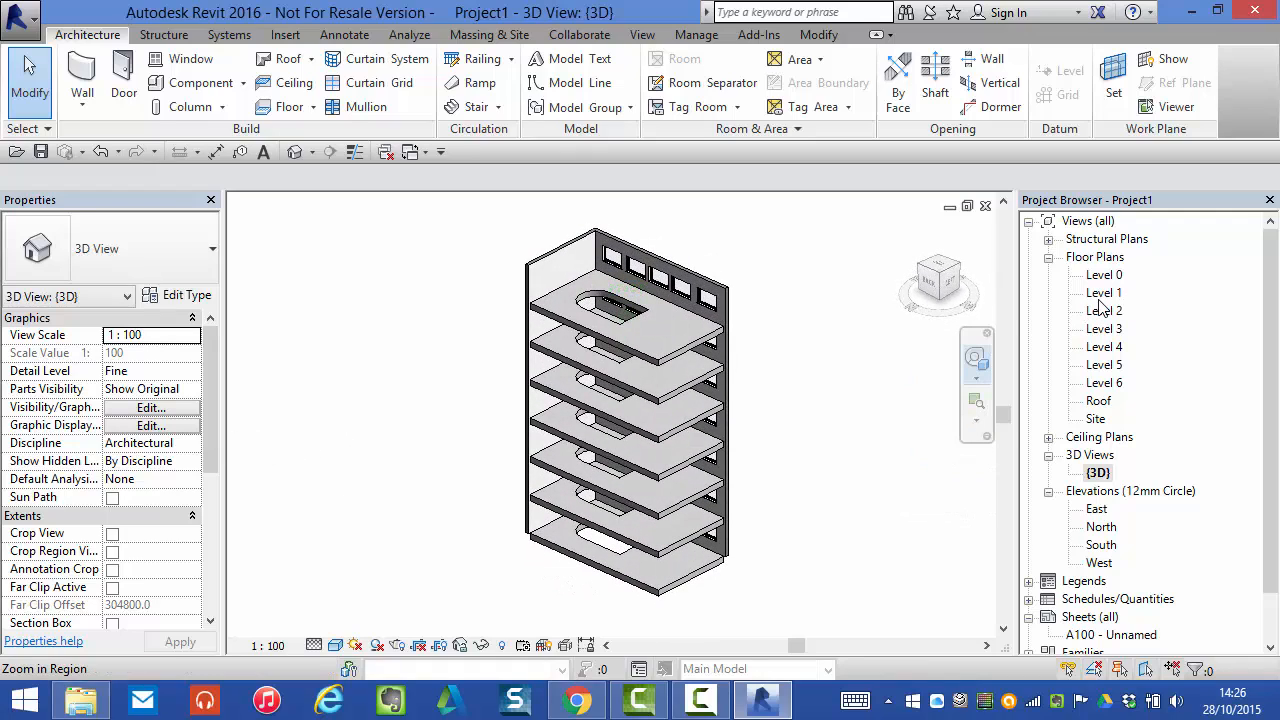
pyautogui.doubleClick(1104, 292)
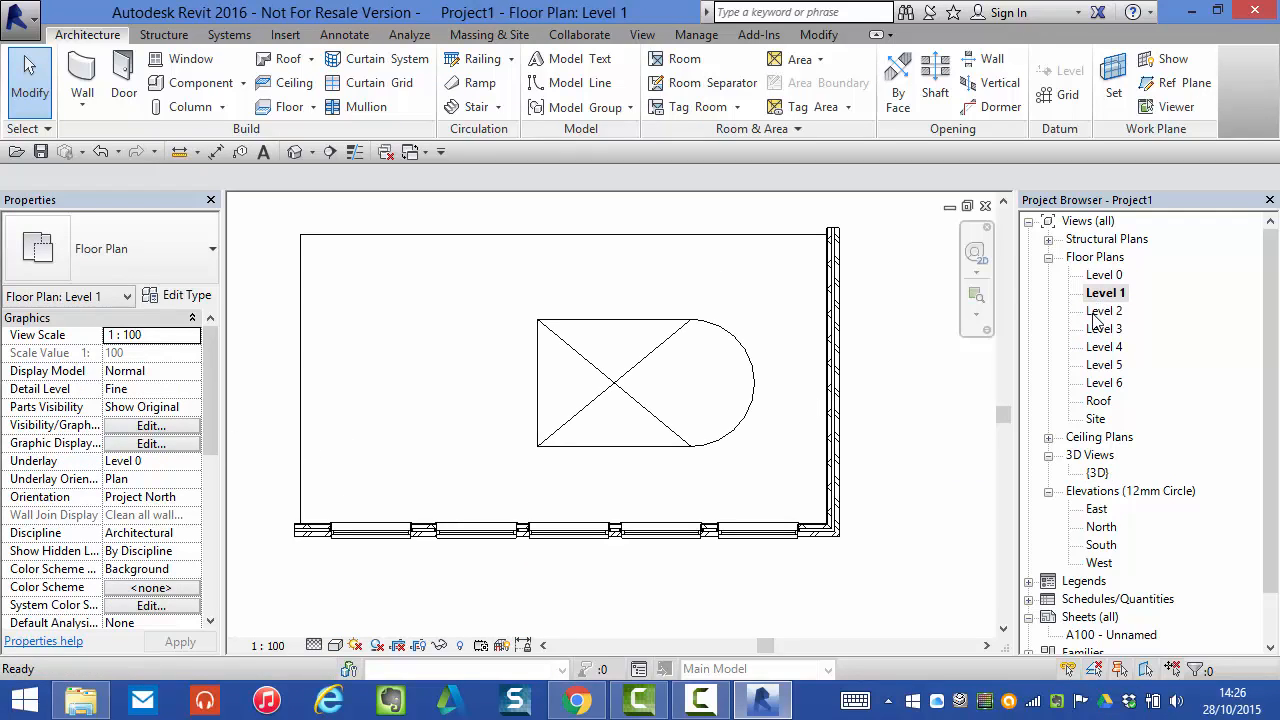
pyautogui.doubleClick(1106, 310)
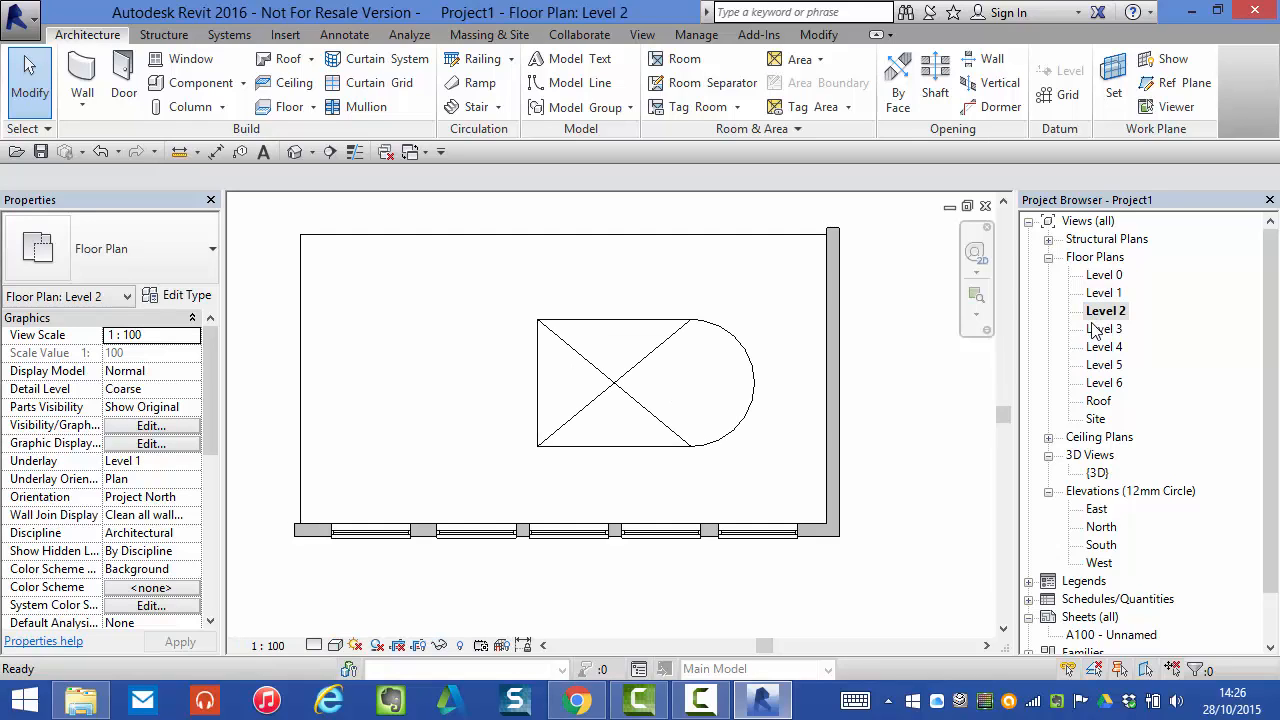
pyautogui.doubleClick(1104, 328)
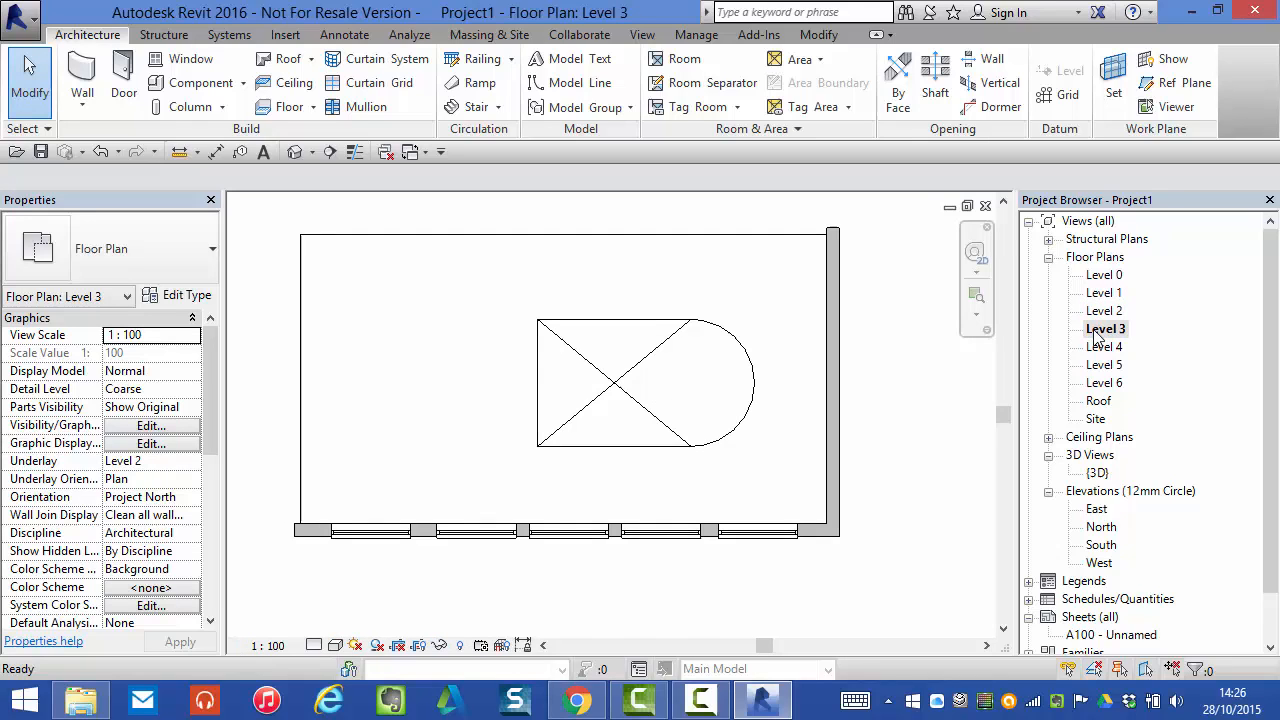
pyautogui.doubleClick(1104, 346)
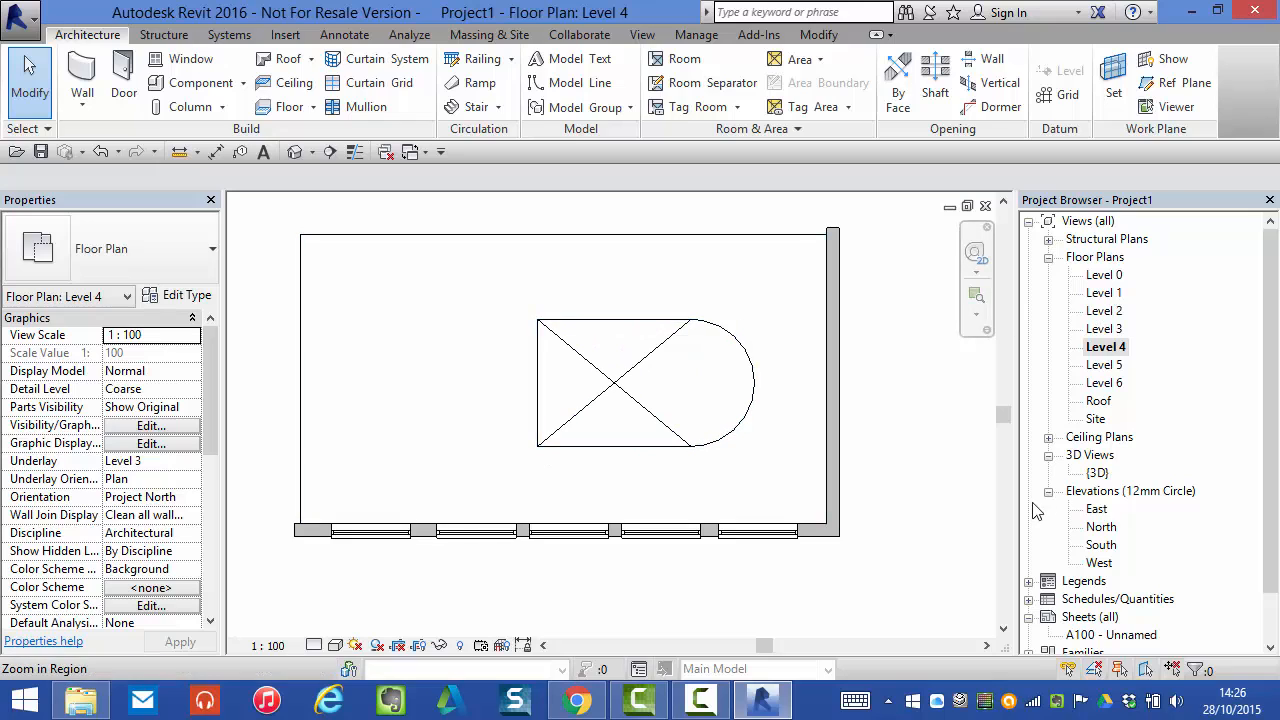
pyautogui.doubleClick(1097, 472)
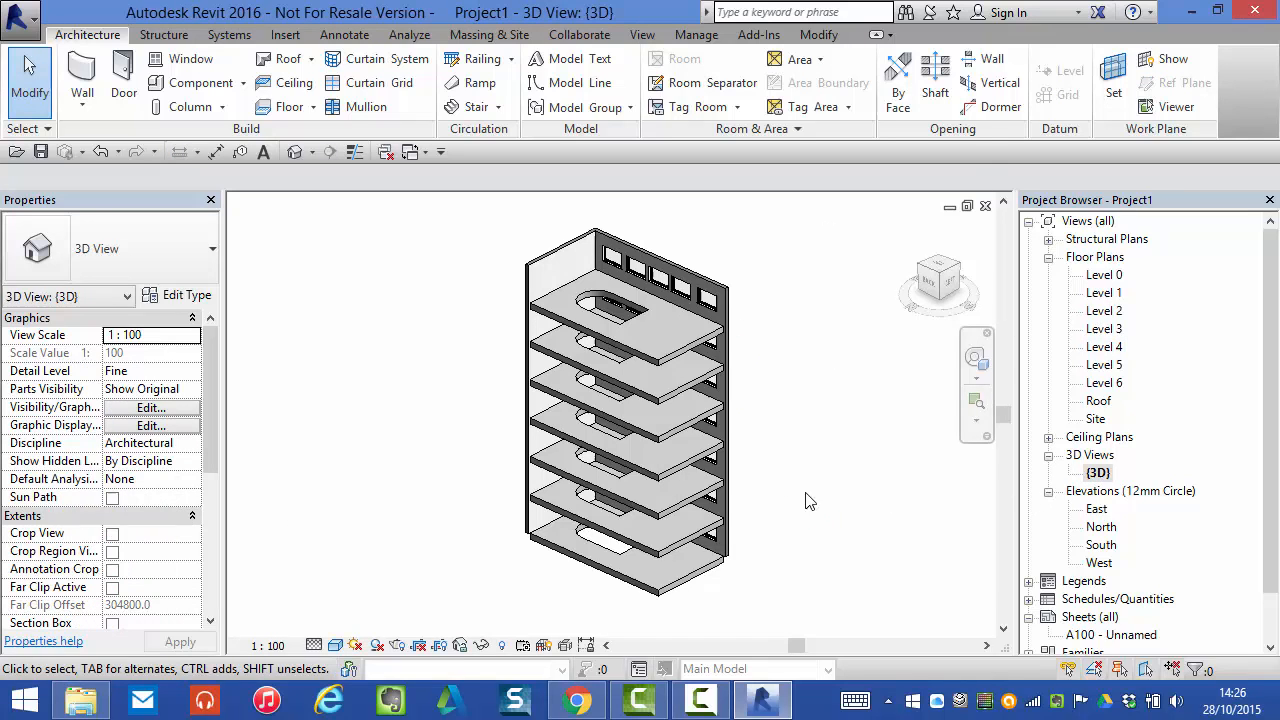
# Step: Select the D-shaped shaft opening in the 3D view so its void shows through every slab
pyautogui.click(590, 320)
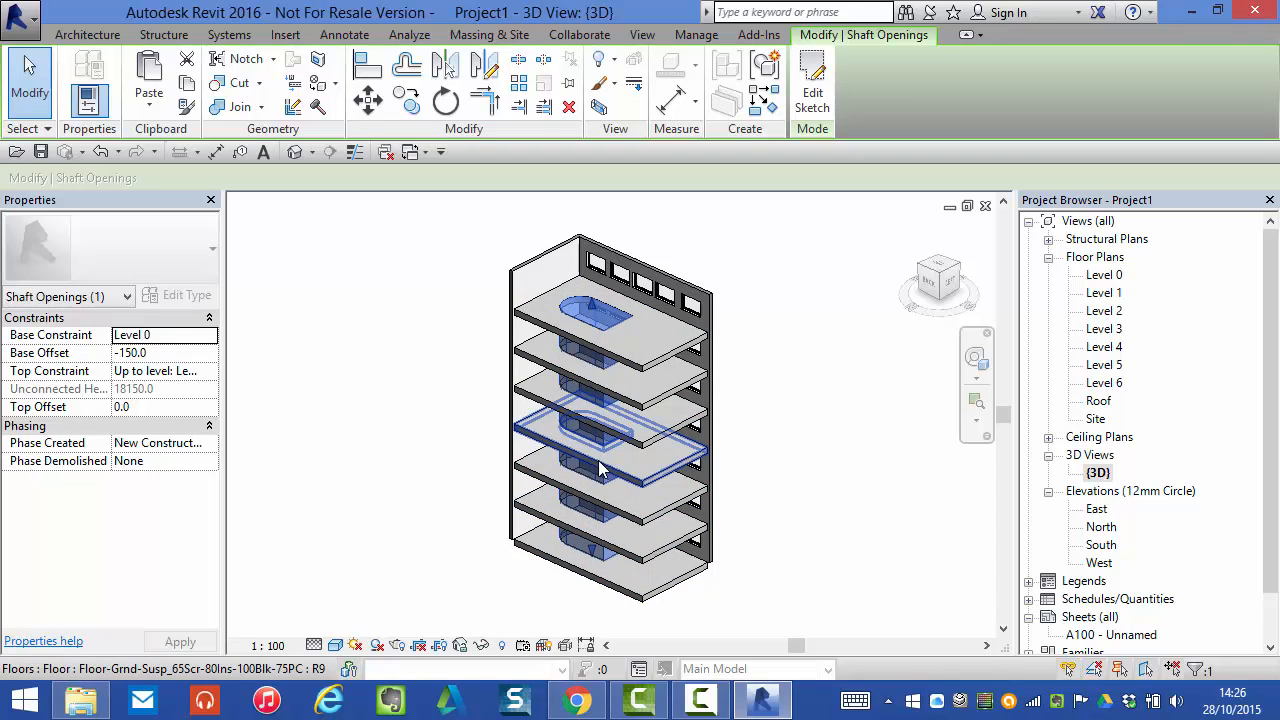
pyautogui.moveTo(678, 468)
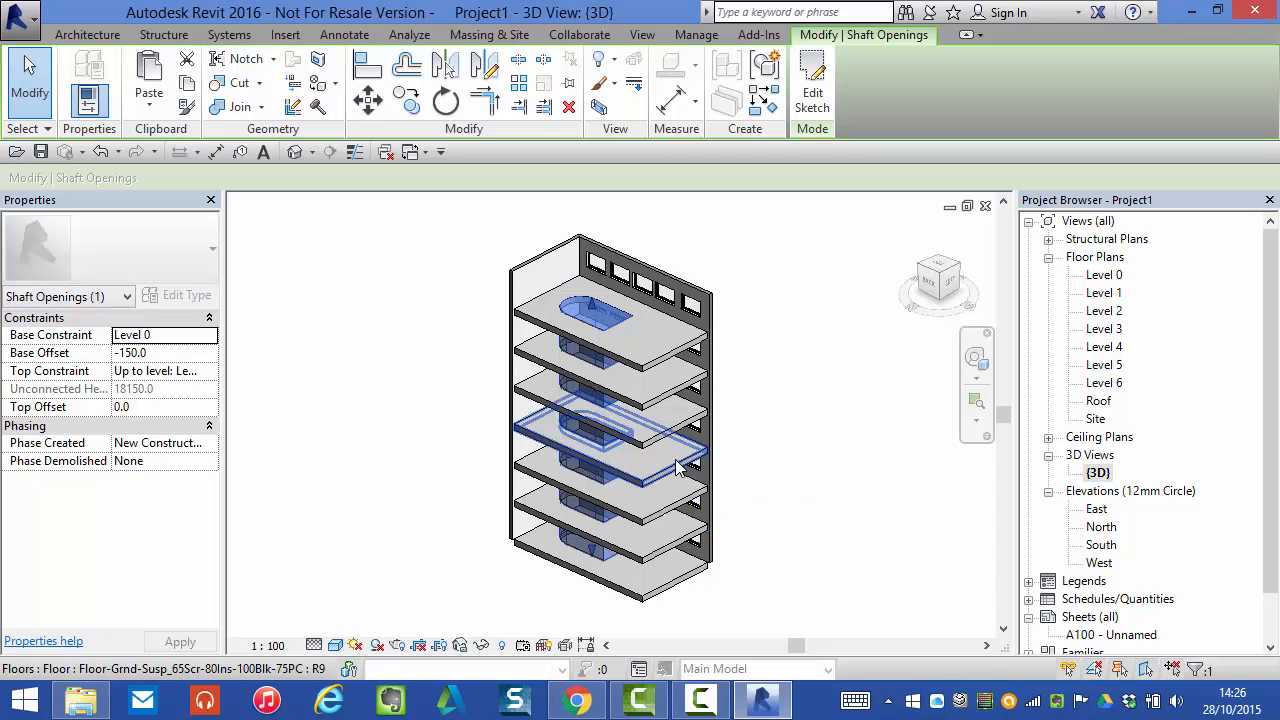
pyautogui.click(735, 441)
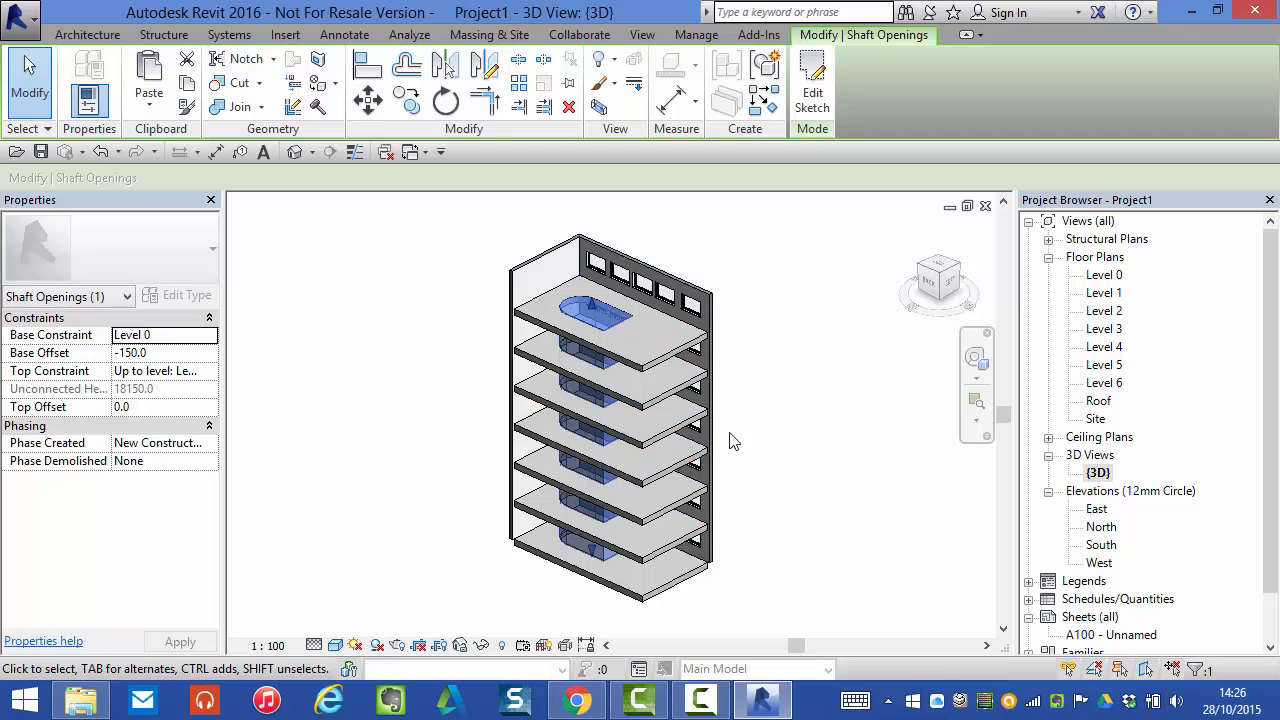
pyautogui.moveTo(793, 456)
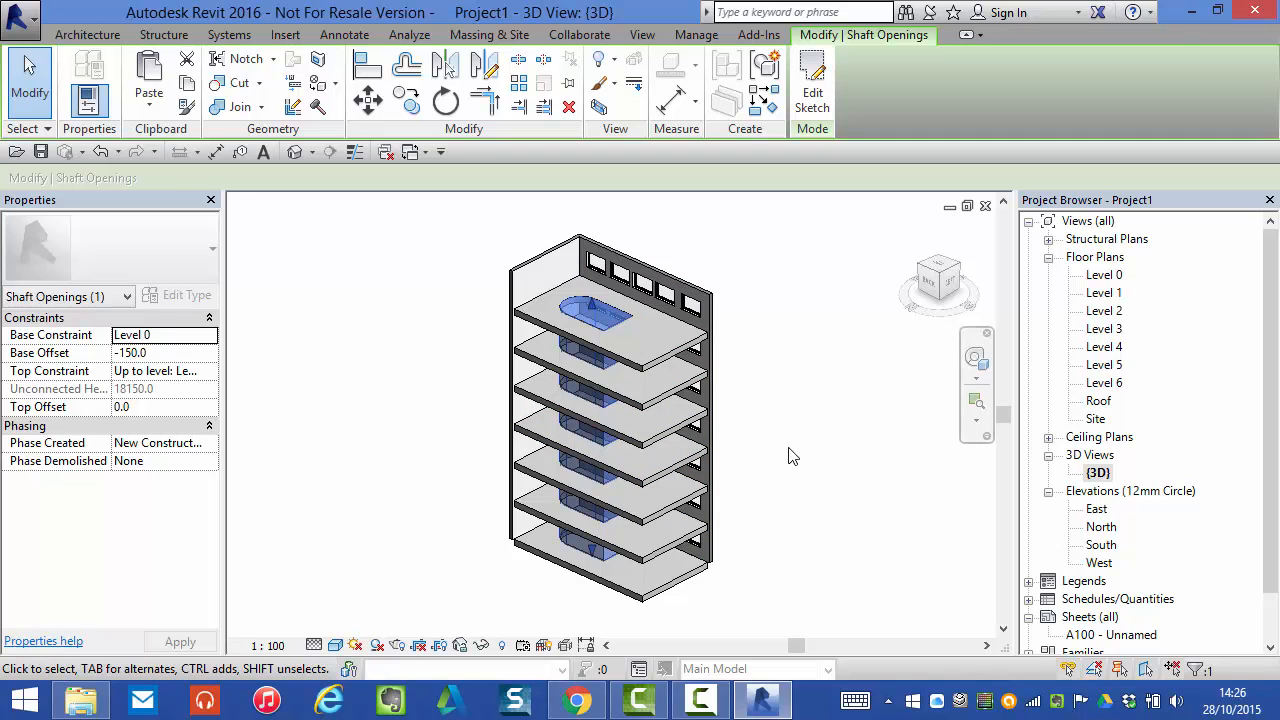
pyautogui.moveTo(557, 617)
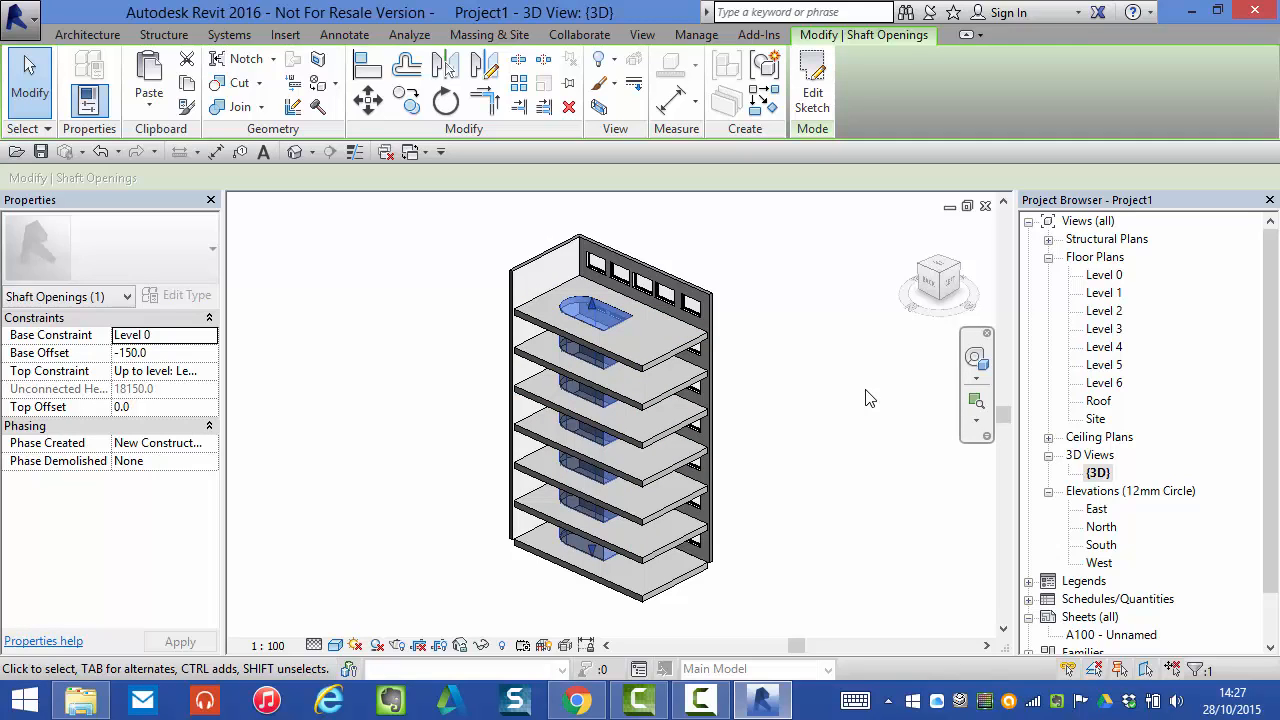
pyautogui.moveTo(822, 469)
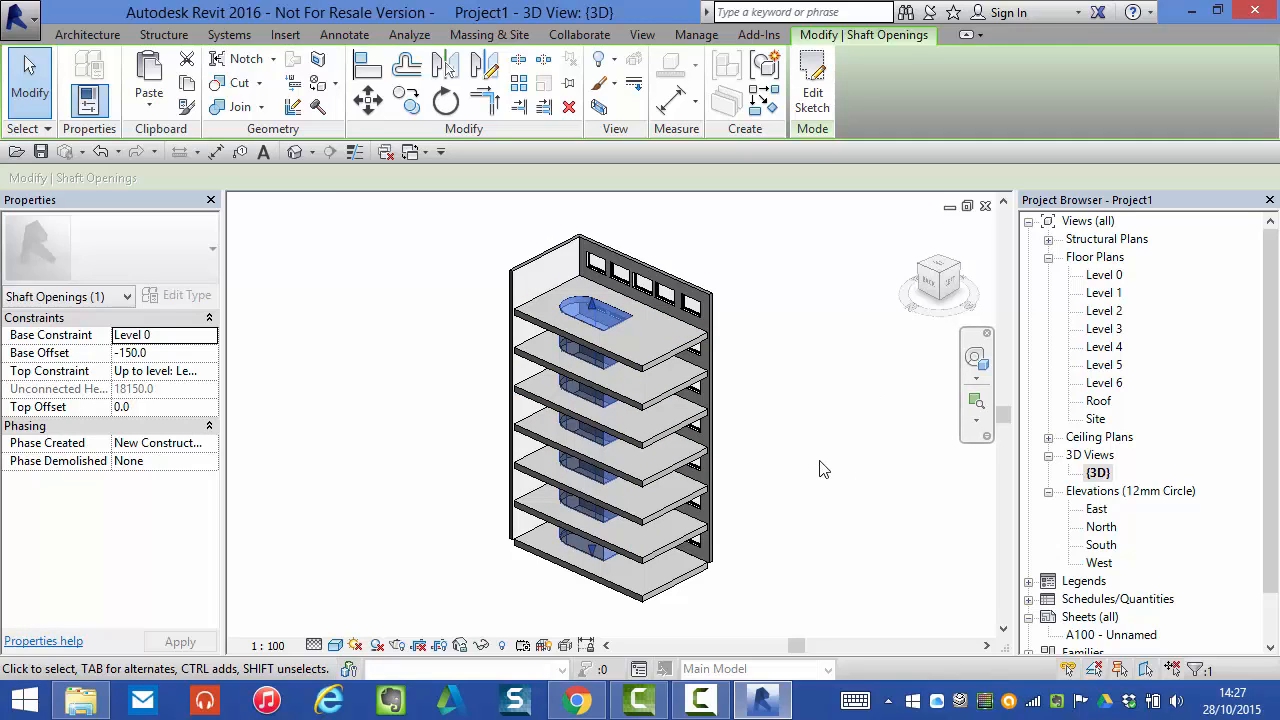
pyautogui.moveTo(830, 476)
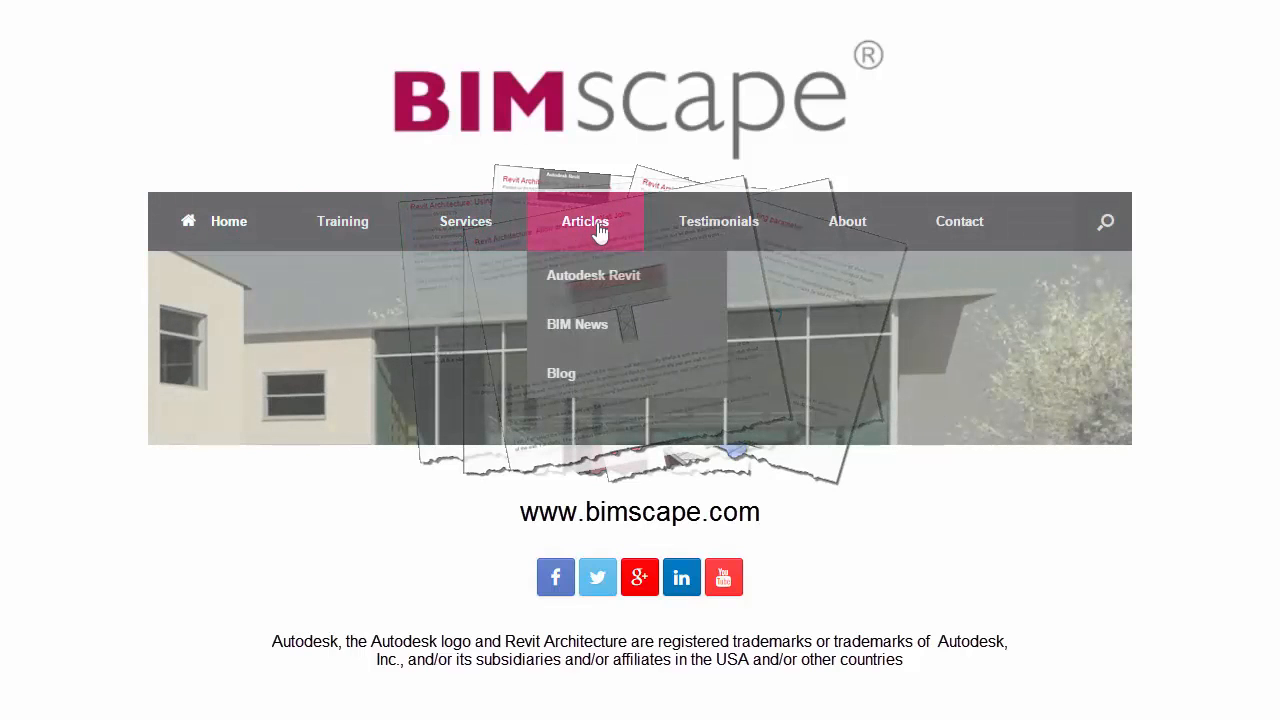
pyautogui.moveTo(605, 291)
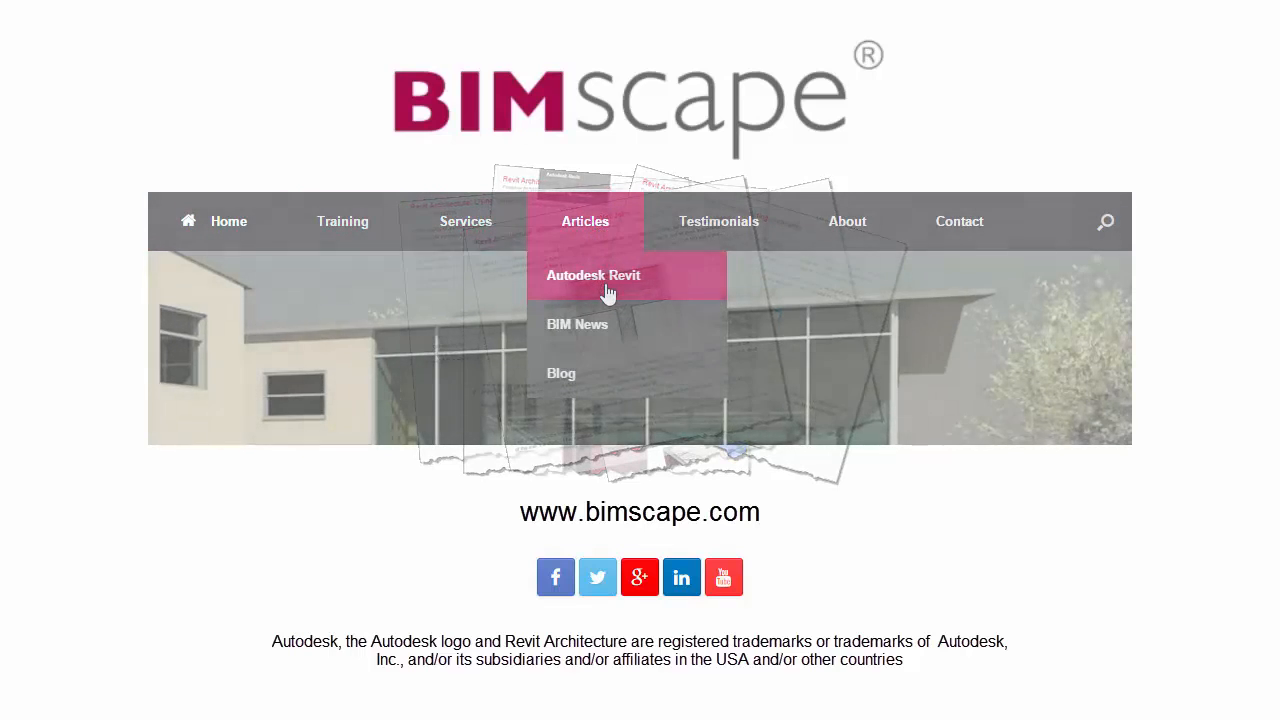